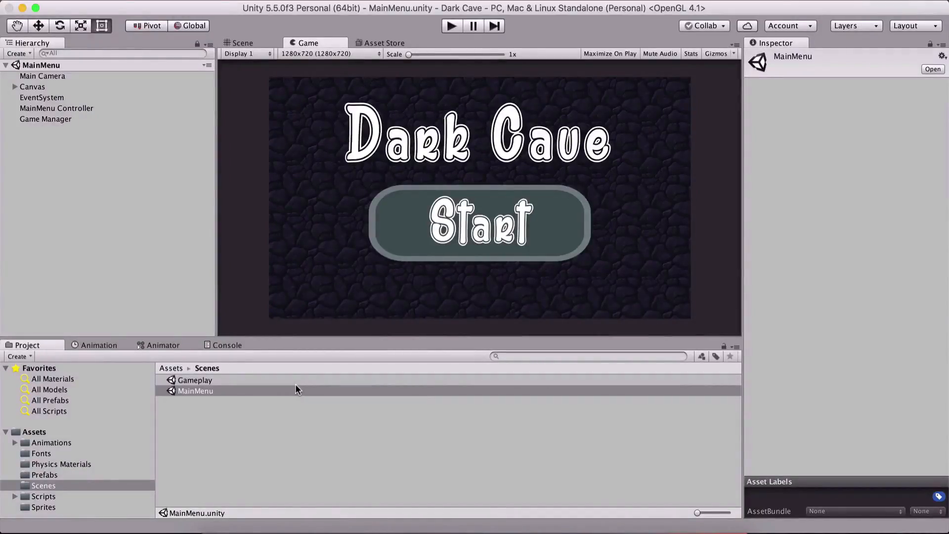
{"action": "mouse_move", "coordinate": [302, 383]}
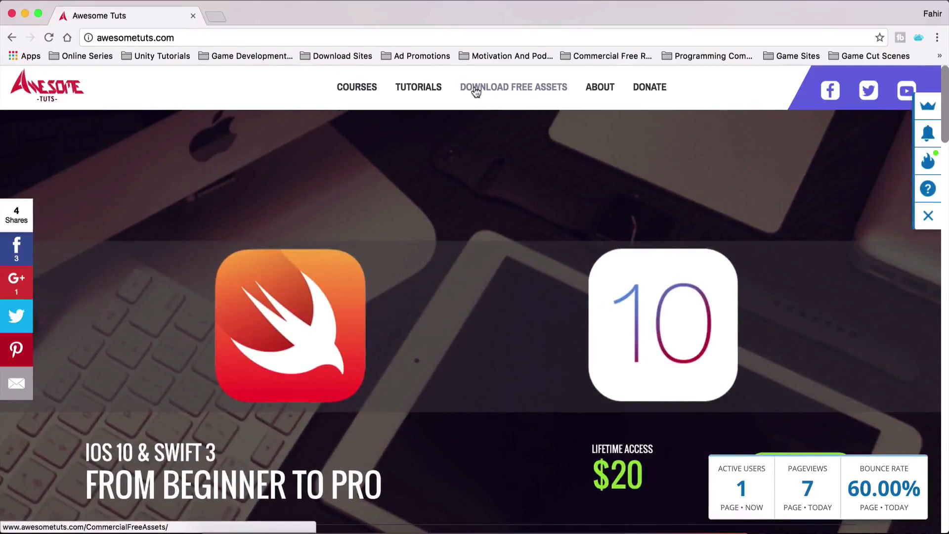
Open the Download Free Assets page on awesometuts.com, then return to the Unity editor
{"action": "left_click", "coordinate": [513, 87]}
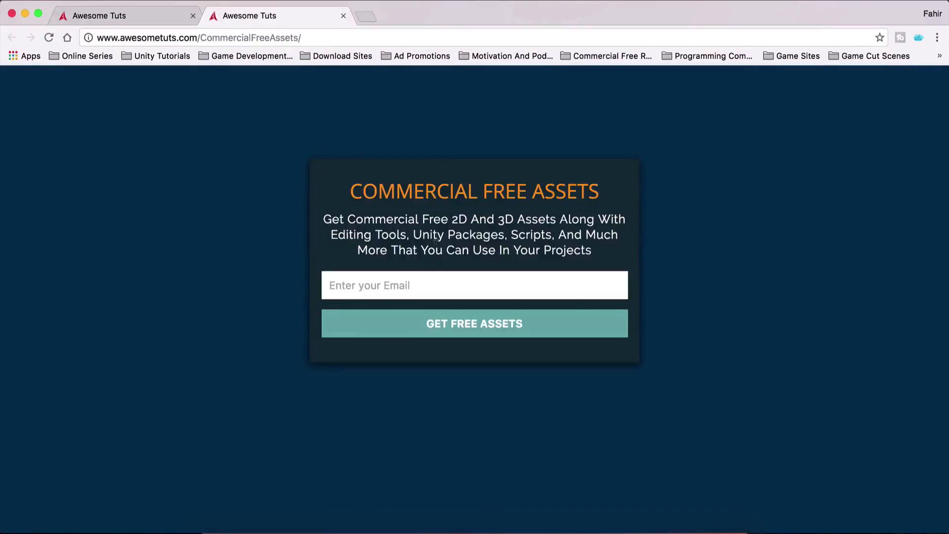
{"action": "mouse_move", "coordinate": [433, 168]}
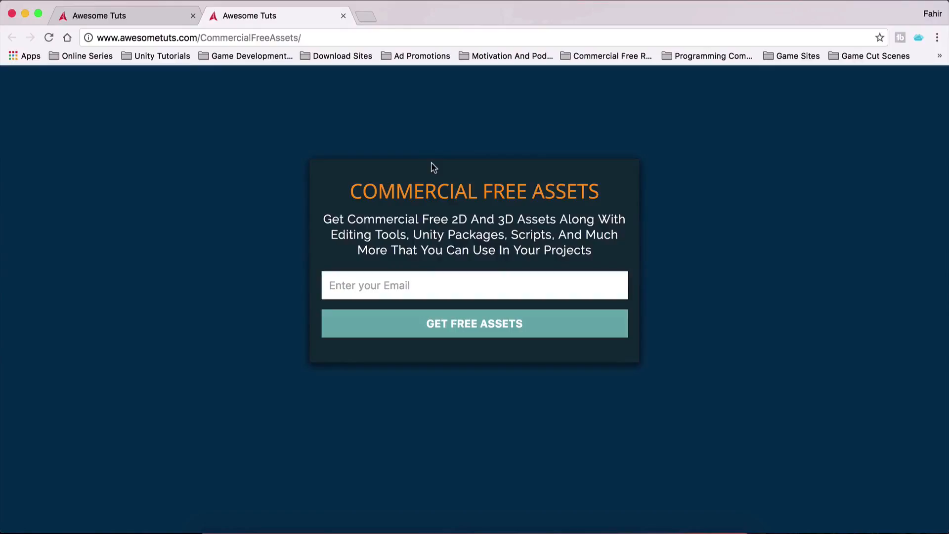
{"action": "mouse_move", "coordinate": [353, 79]}
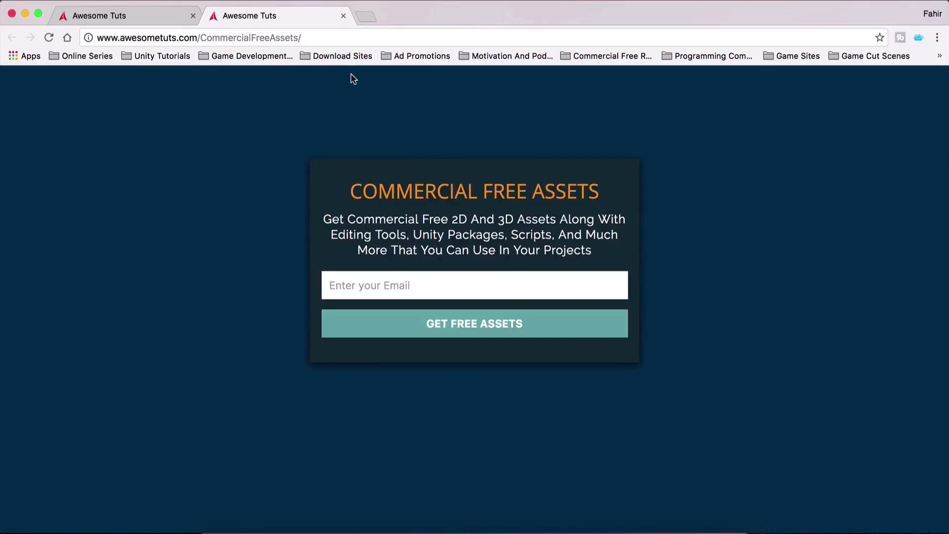
{"action": "mouse_move", "coordinate": [362, 89]}
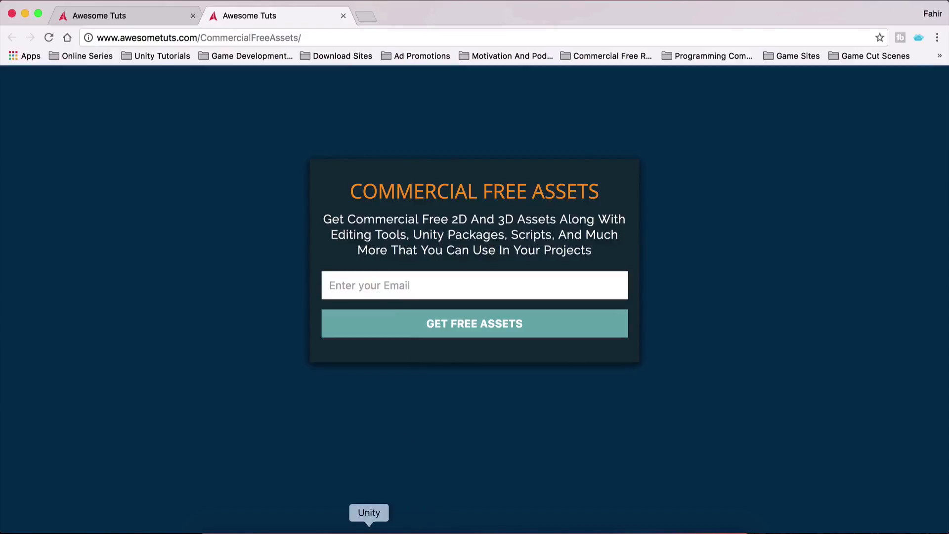
{"action": "left_click", "coordinate": [369, 512]}
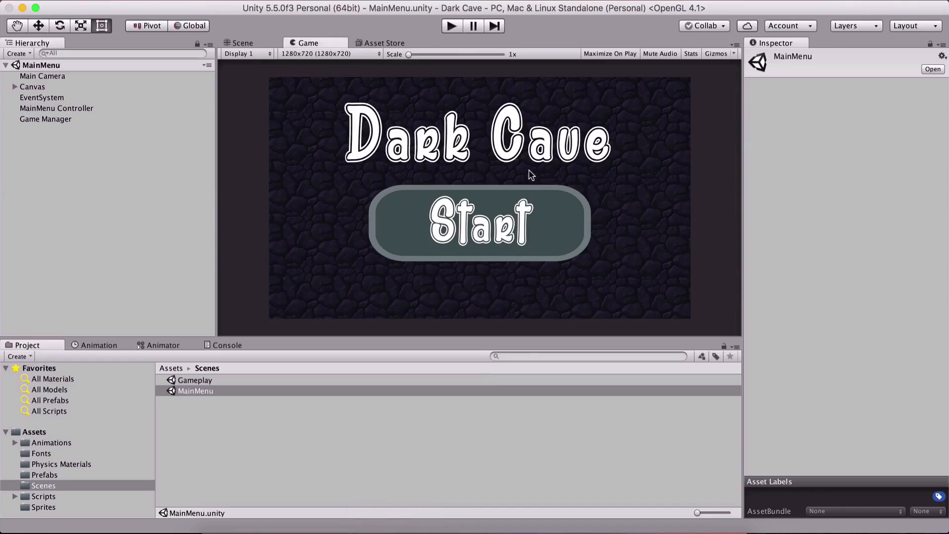
{"action": "mouse_move", "coordinate": [358, 495]}
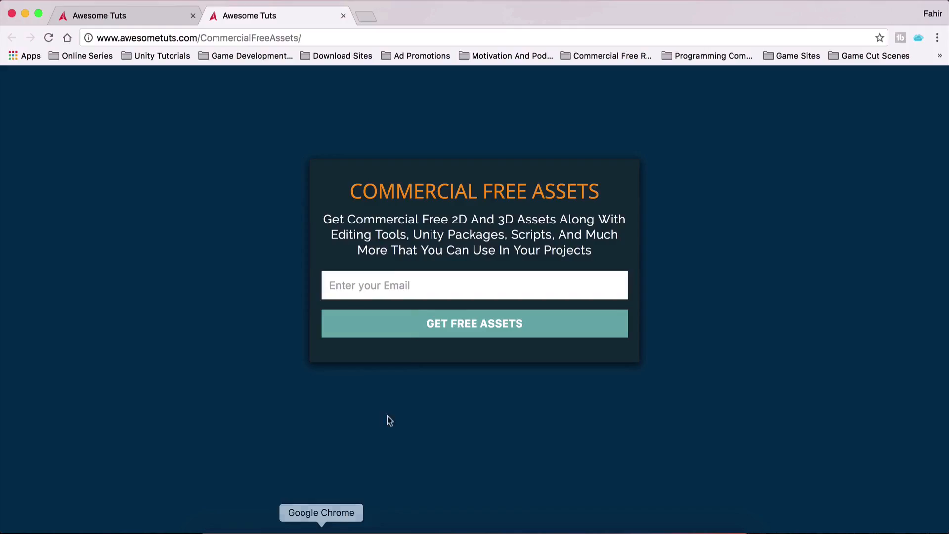
{"action": "mouse_move", "coordinate": [402, 179]}
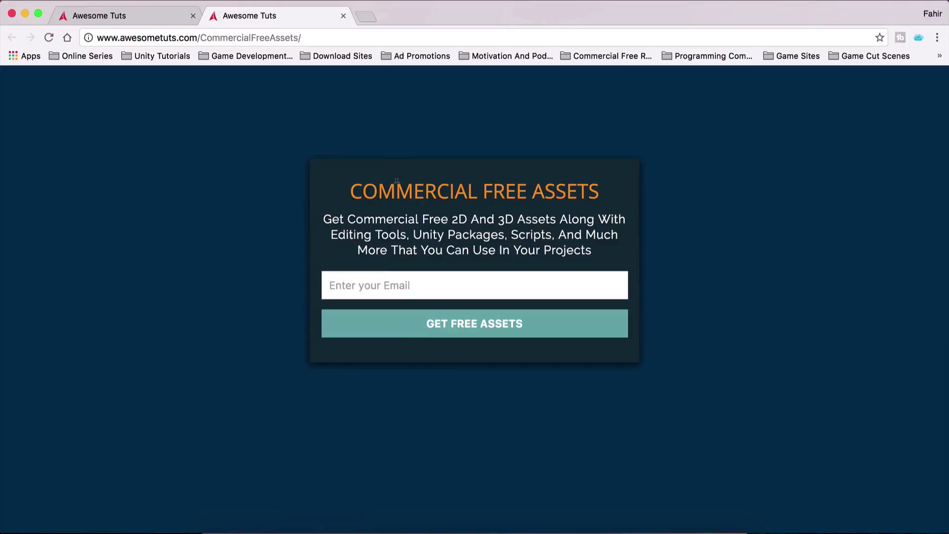
{"action": "mouse_move", "coordinate": [322, 195]}
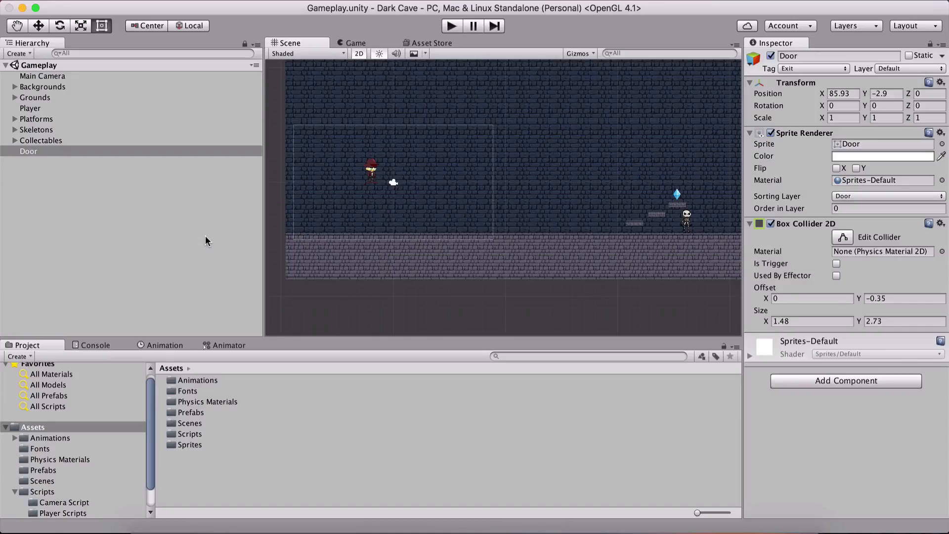
{"action": "mouse_move", "coordinate": [279, 218]}
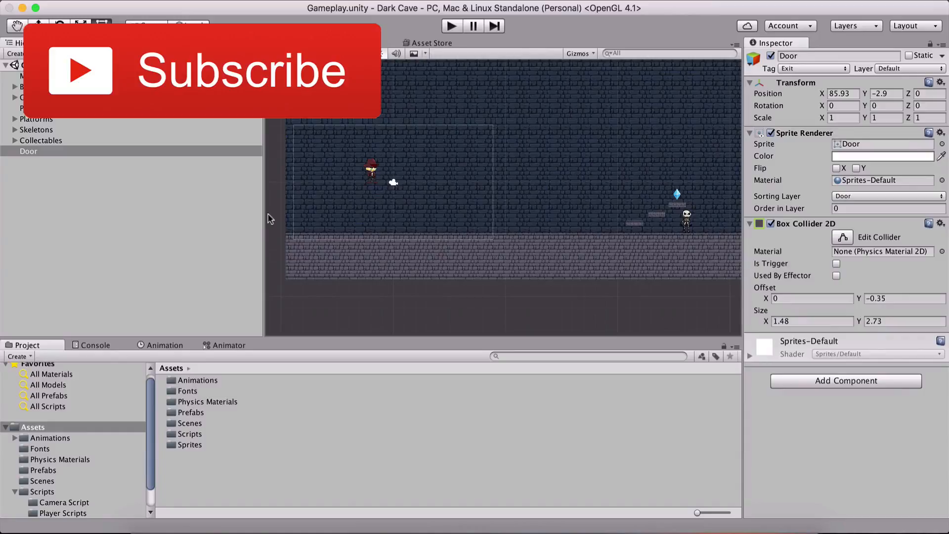
{"action": "mouse_move", "coordinate": [202, 283]}
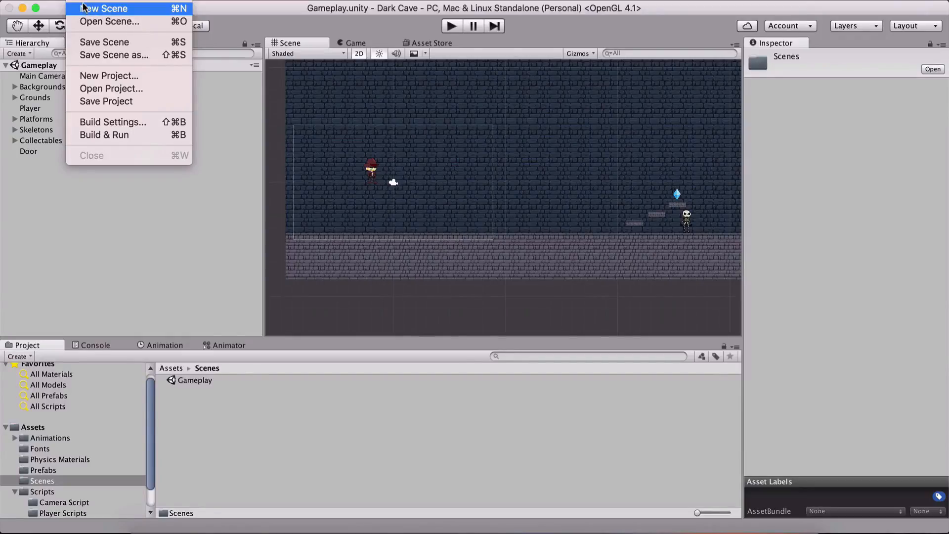
Create a new empty scene and save it as MainMenu in the Scenes folder
{"action": "left_click", "coordinate": [104, 8]}
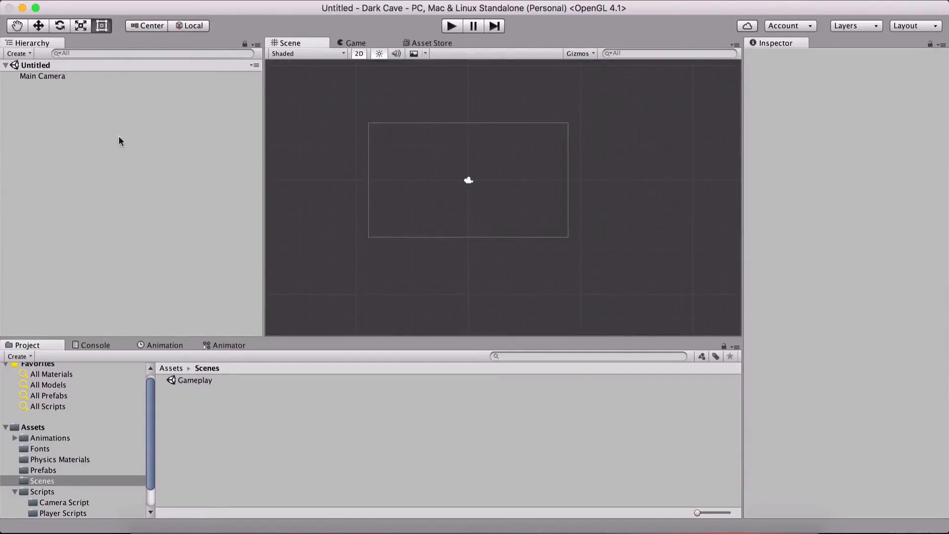
{"action": "mouse_move", "coordinate": [174, 184]}
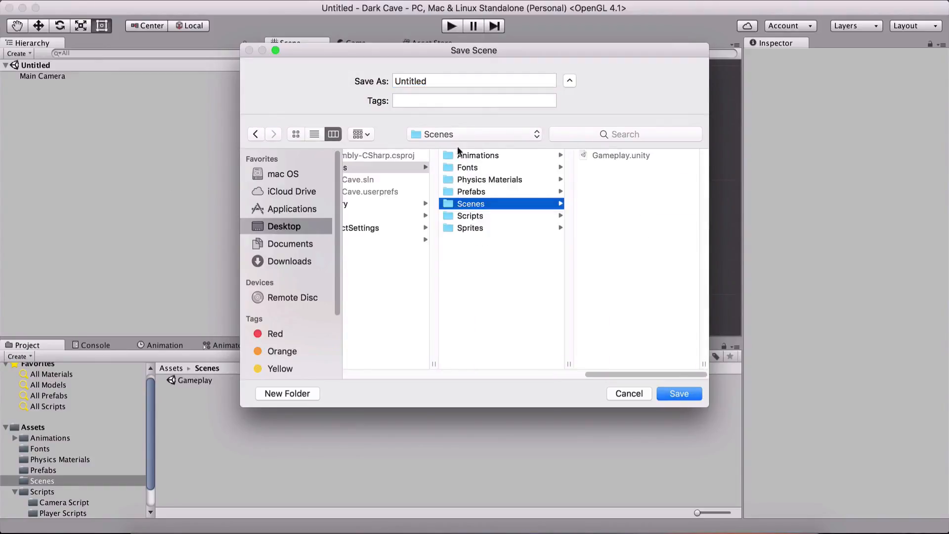
{"action": "type", "text": "Main"}
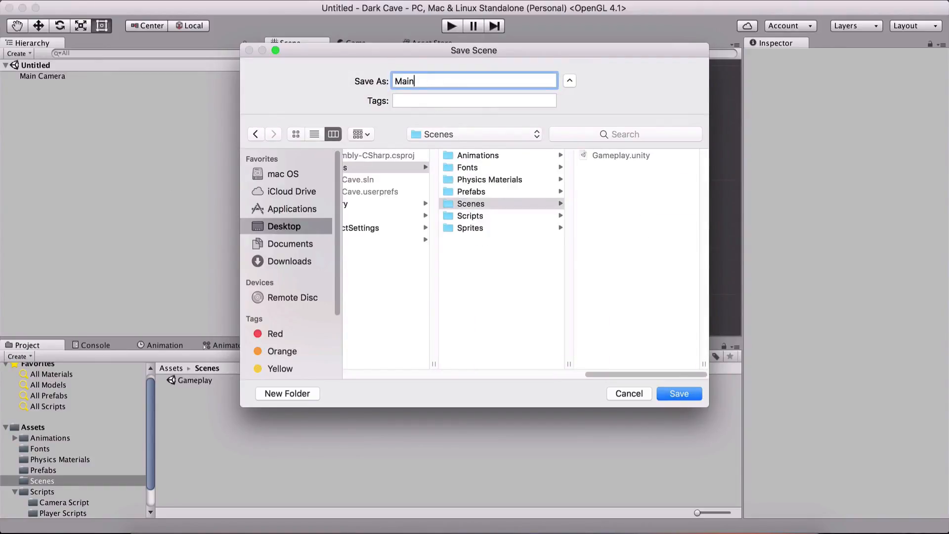
{"action": "type", "text": "Menu"}
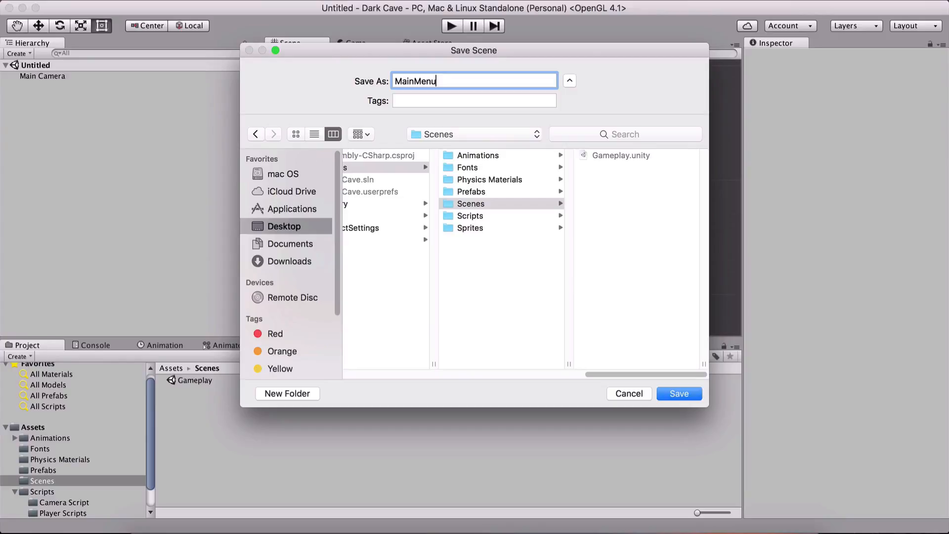
{"action": "left_click", "coordinate": [678, 393]}
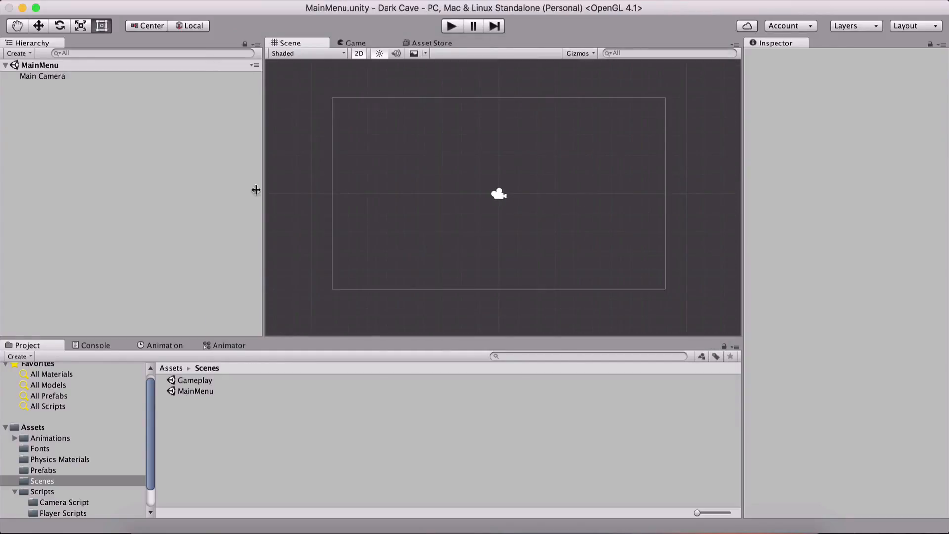
Widen the Scene view and add a UI Image, bringing in a Canvas and EventSystem
{"action": "left_click_drag", "start_coordinate": [263, 190], "coordinate": [217, 190]}
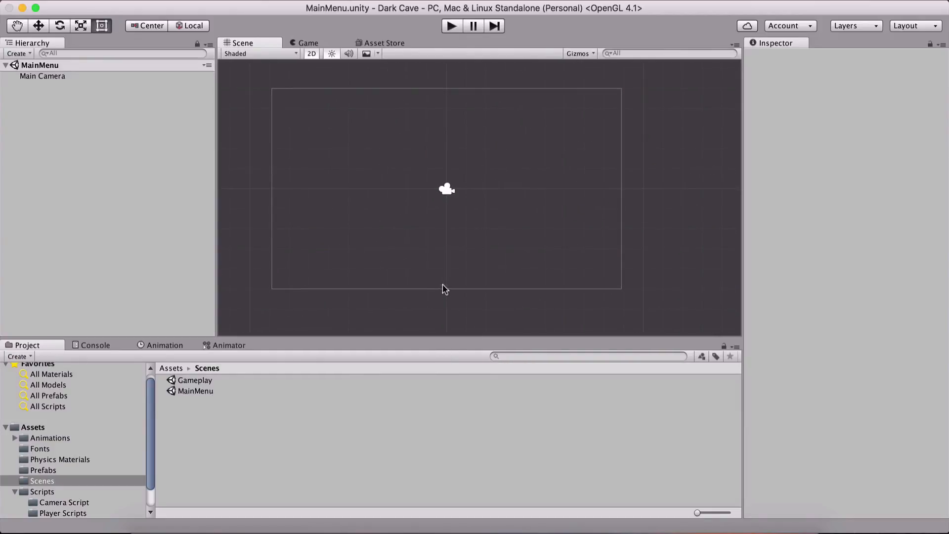
{"action": "mouse_move", "coordinate": [435, 250]}
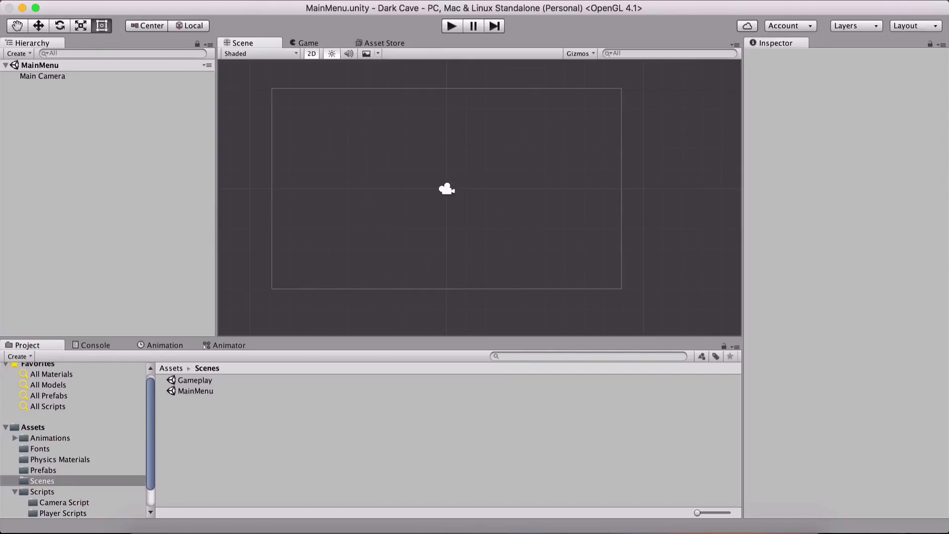
{"action": "mouse_move", "coordinate": [182, 85]}
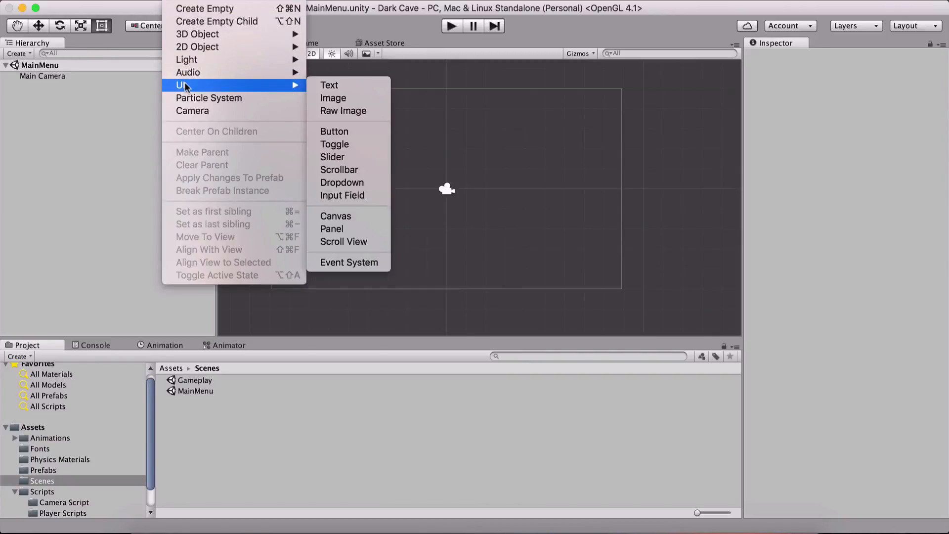
{"action": "mouse_move", "coordinate": [333, 98]}
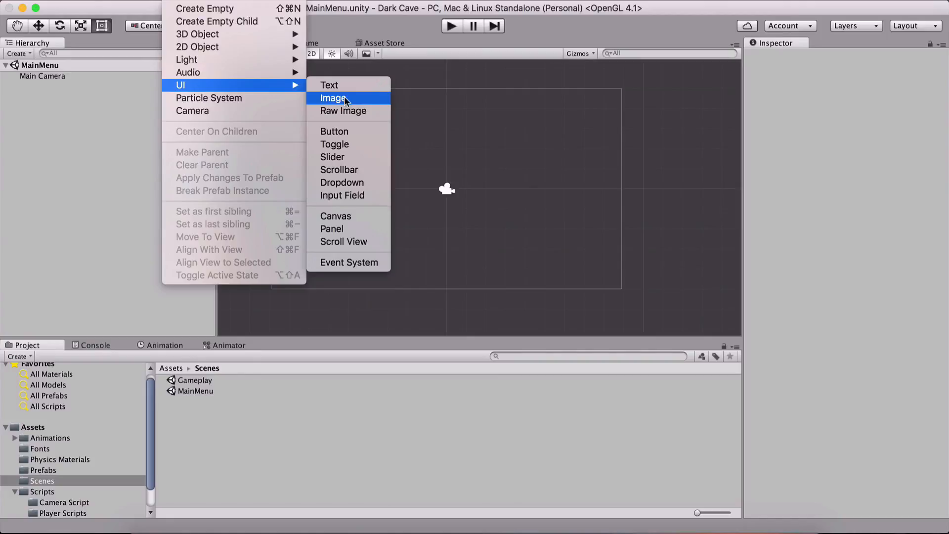
{"action": "mouse_move", "coordinate": [188, 85]}
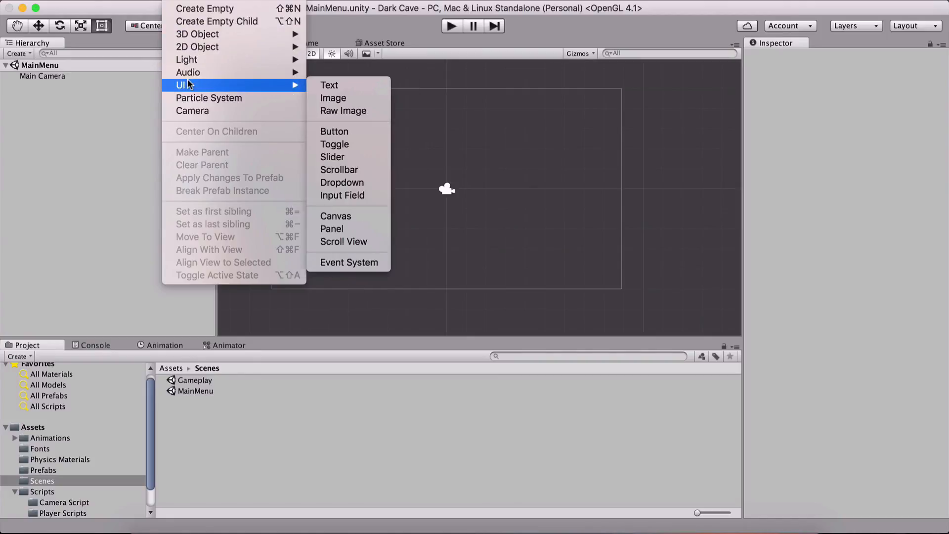
{"action": "mouse_move", "coordinate": [333, 98]}
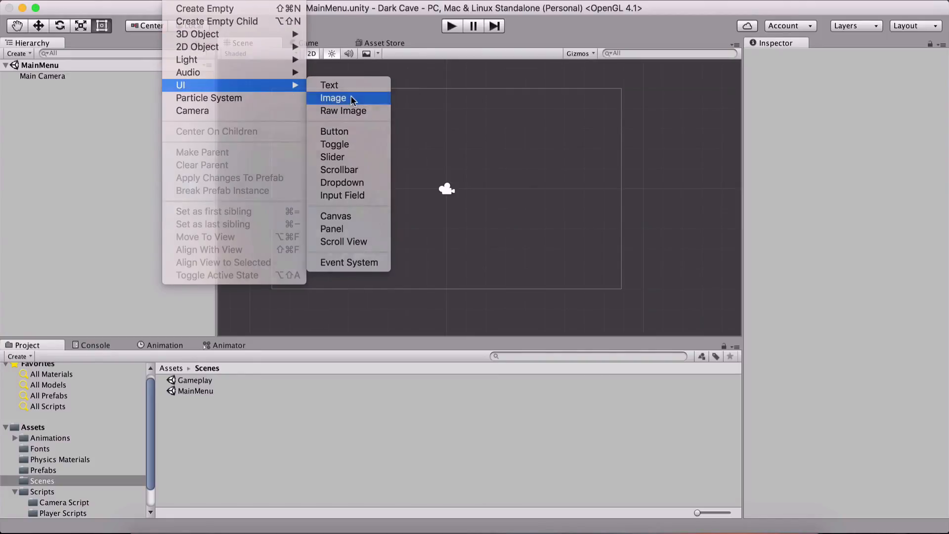
{"action": "left_click", "coordinate": [333, 98]}
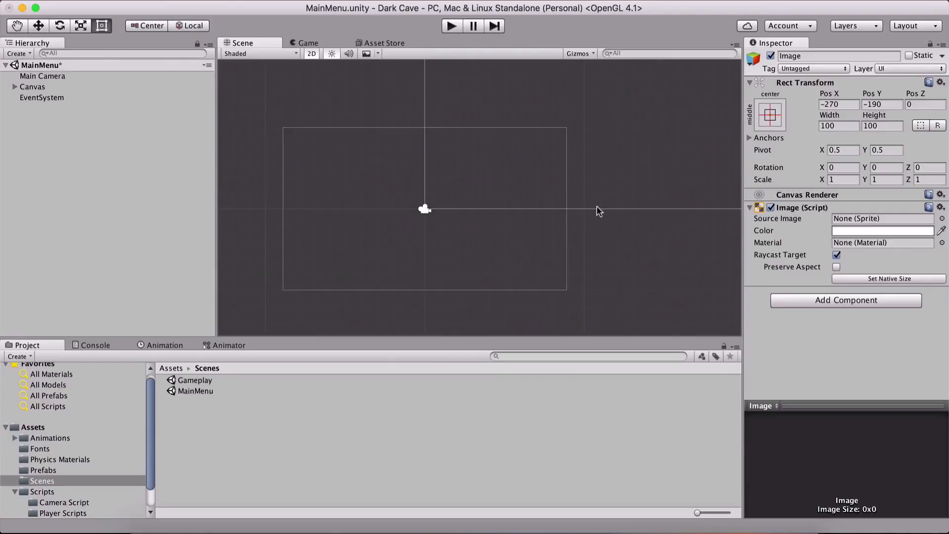
Preview the Game view, then set the Canvas Render Mode to Screen Space - Camera
{"action": "left_click", "coordinate": [309, 43]}
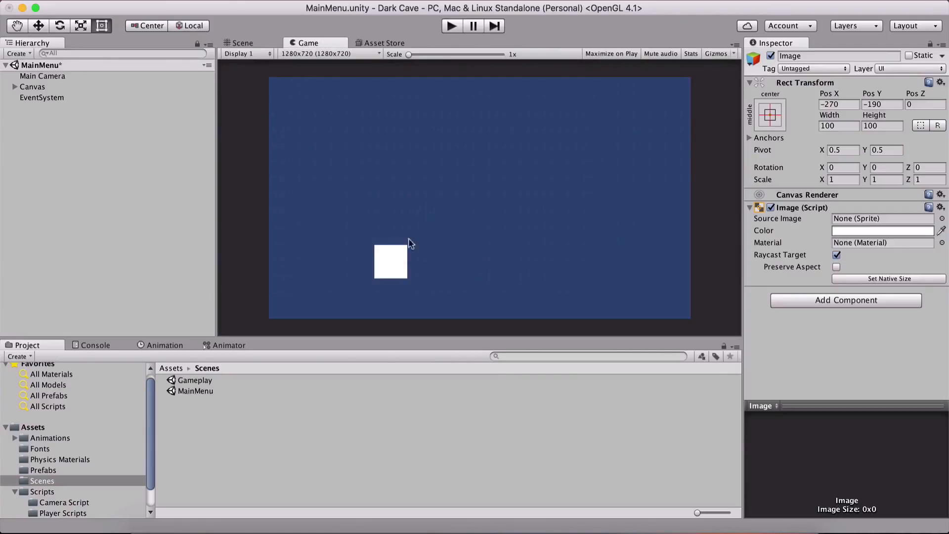
{"action": "left_click", "coordinate": [242, 42]}
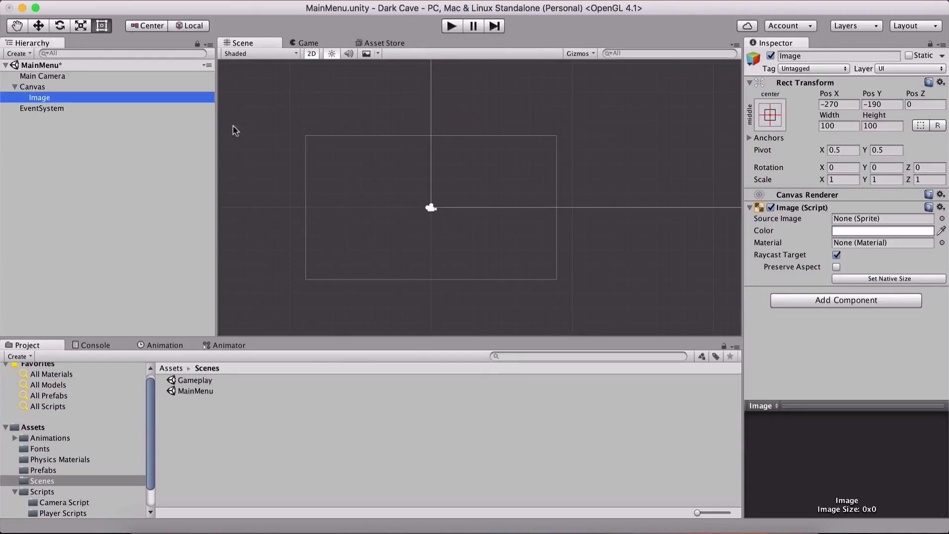
{"action": "left_click", "coordinate": [33, 87]}
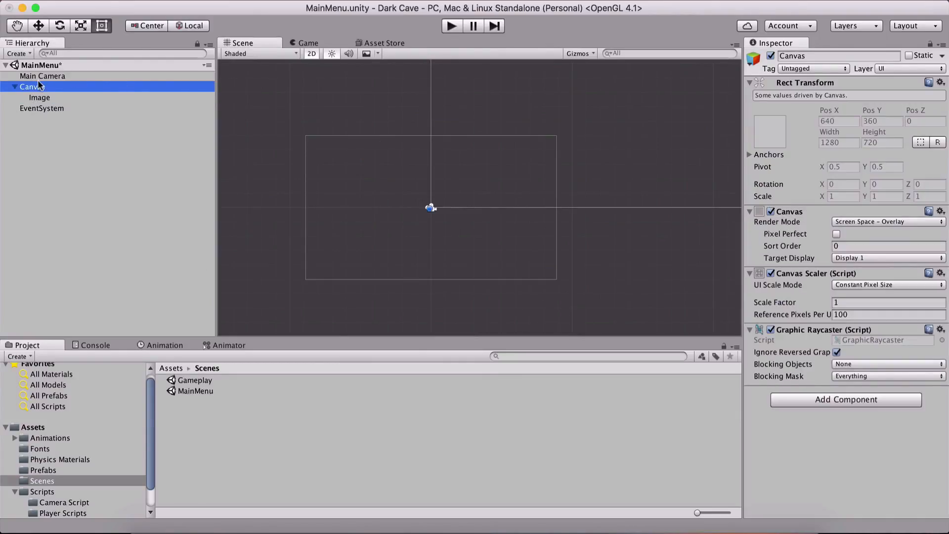
{"action": "left_click", "coordinate": [887, 222]}
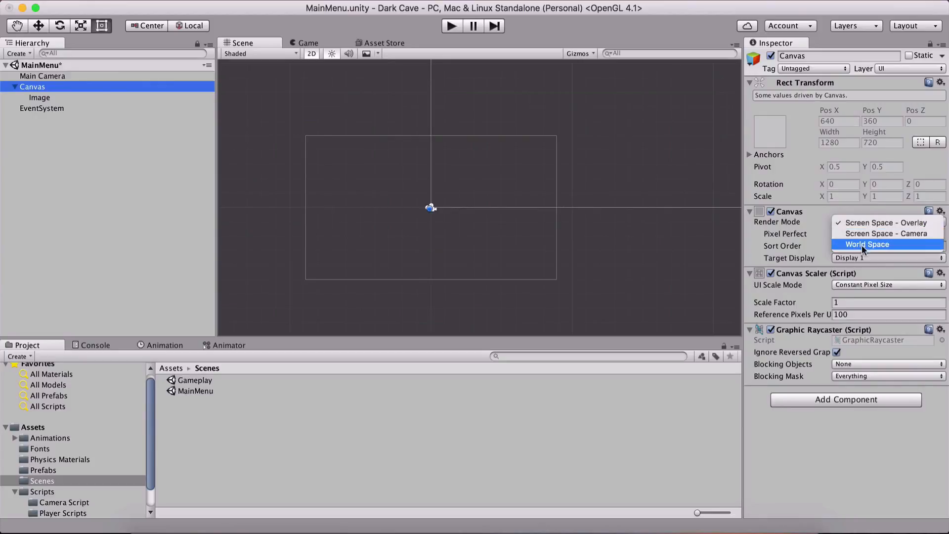
{"action": "mouse_move", "coordinate": [878, 233]}
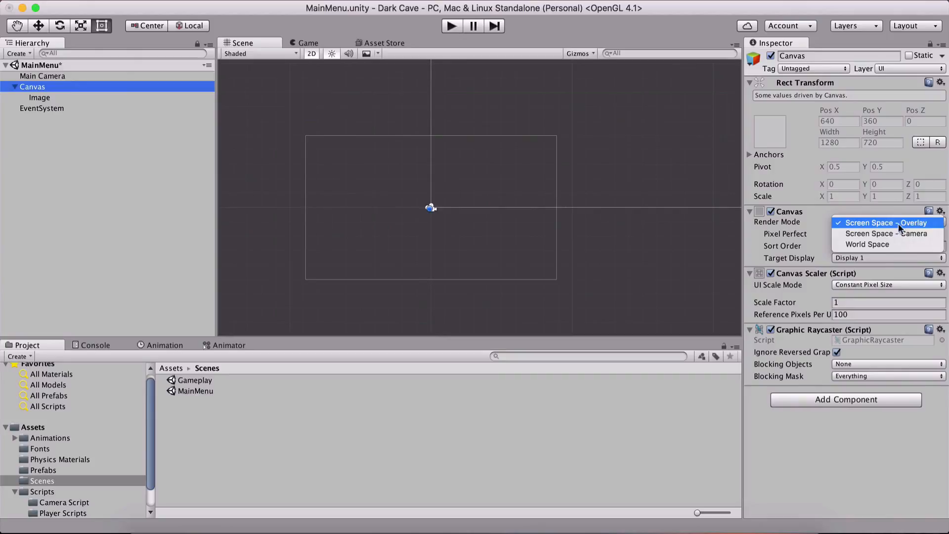
{"action": "mouse_move", "coordinate": [872, 222]}
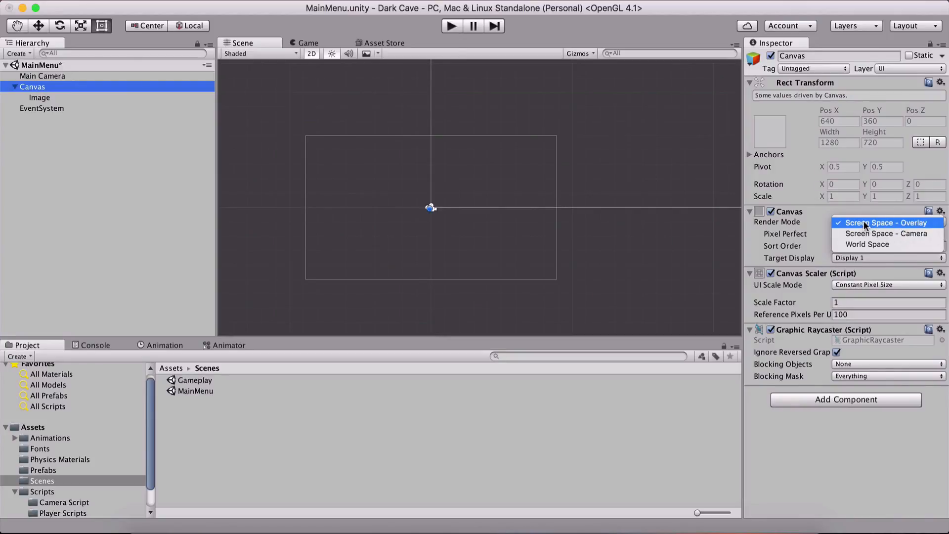
{"action": "mouse_move", "coordinate": [851, 227]}
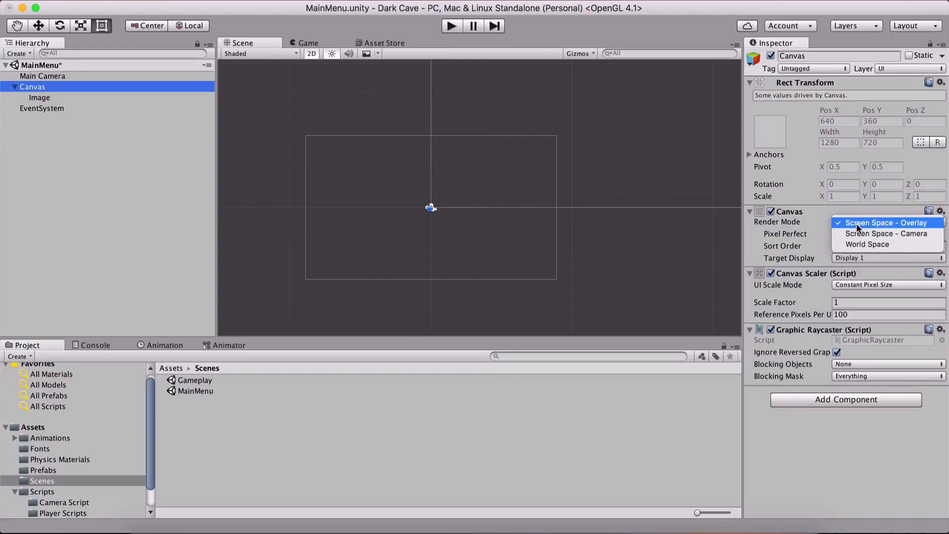
{"action": "mouse_move", "coordinate": [872, 233]}
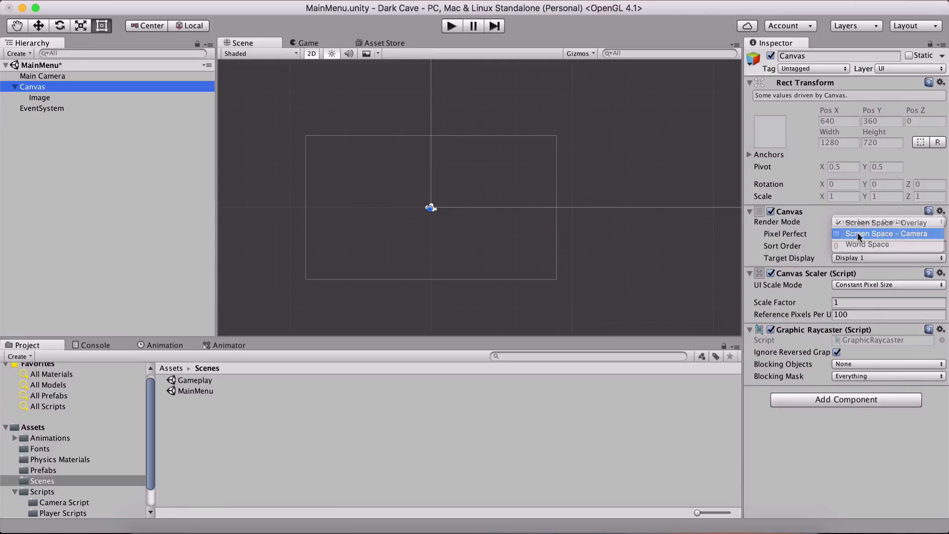
{"action": "left_click", "coordinate": [886, 233]}
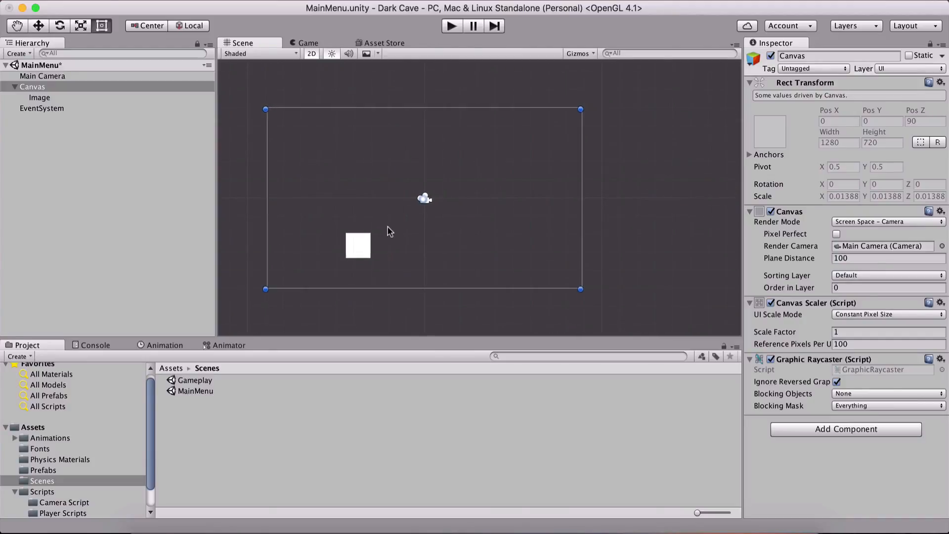
{"action": "mouse_move", "coordinate": [358, 248]}
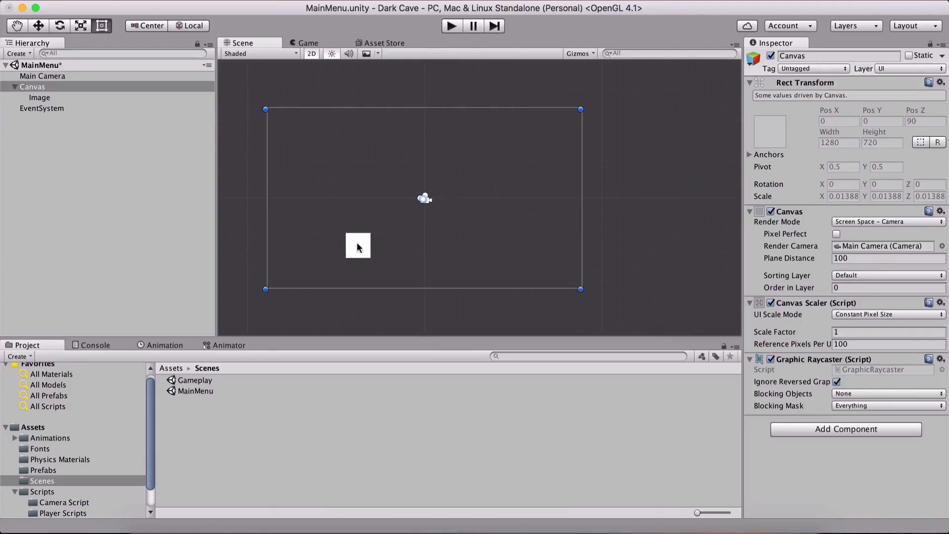
Rename the image to BG and assign the Menu BG sprite as its Source Image
{"action": "left_click", "coordinate": [39, 98]}
{"action": "type", "text": "BG"}
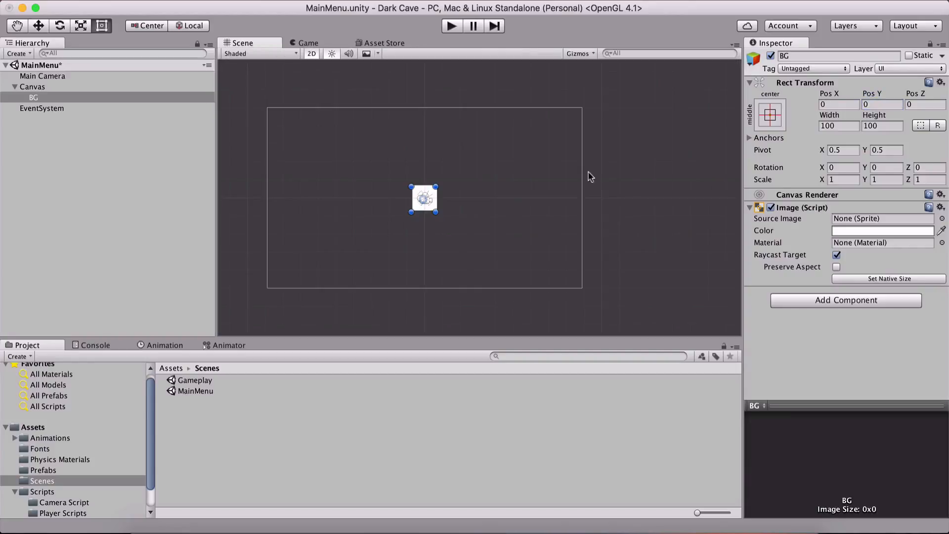
{"action": "mouse_move", "coordinate": [724, 239]}
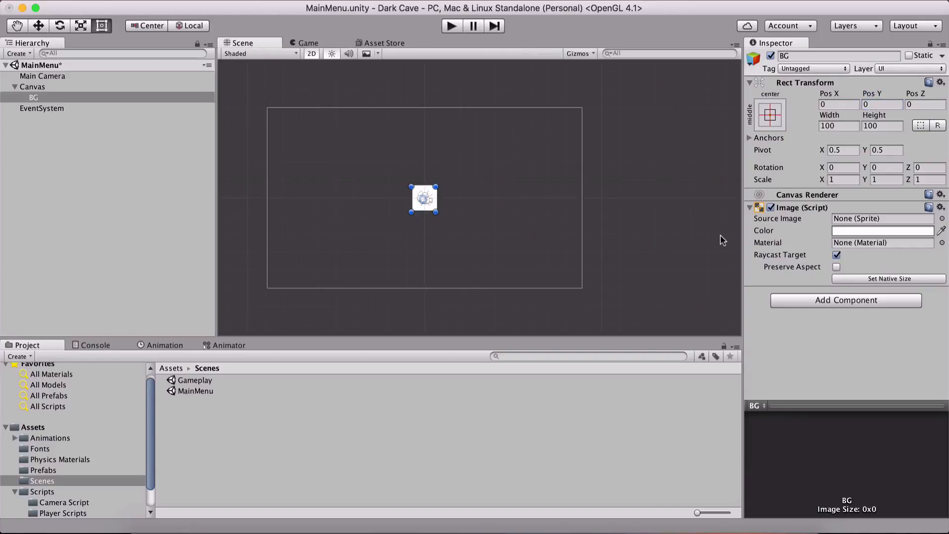
{"action": "left_click", "coordinate": [942, 219]}
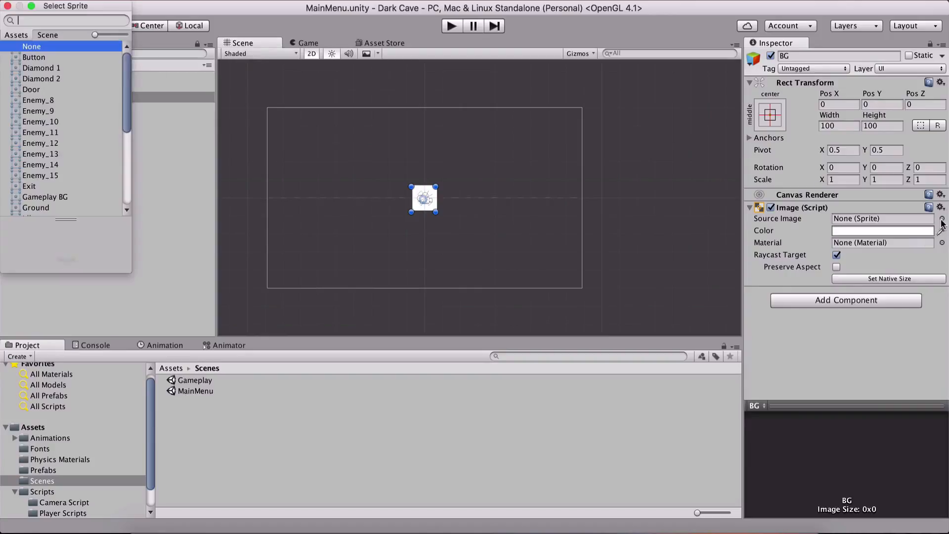
{"action": "type", "text": "B"}
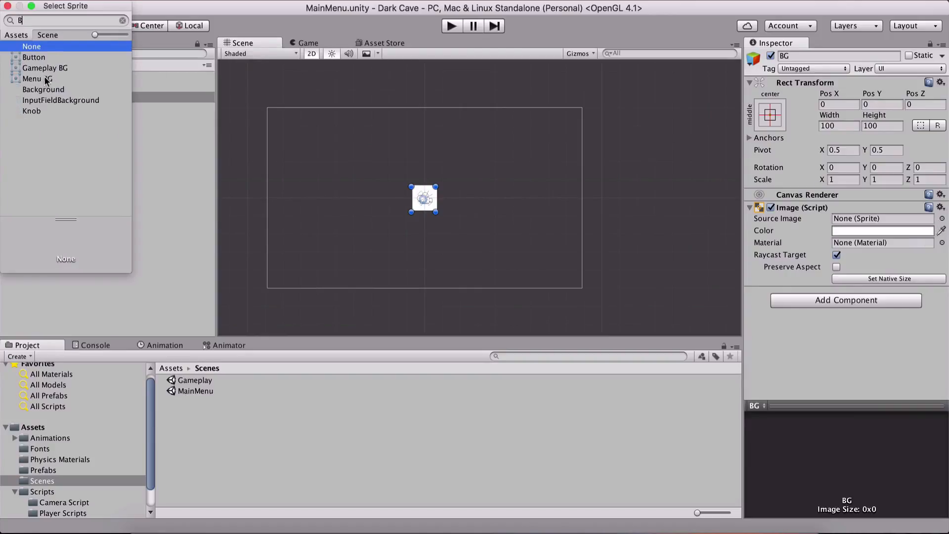
{"action": "left_click", "coordinate": [37, 68]}
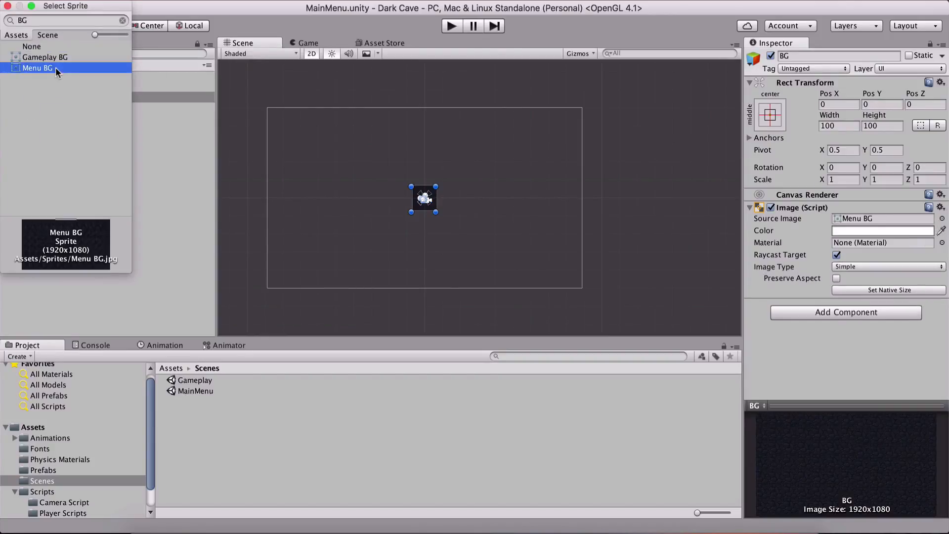
{"action": "left_click", "coordinate": [38, 68]}
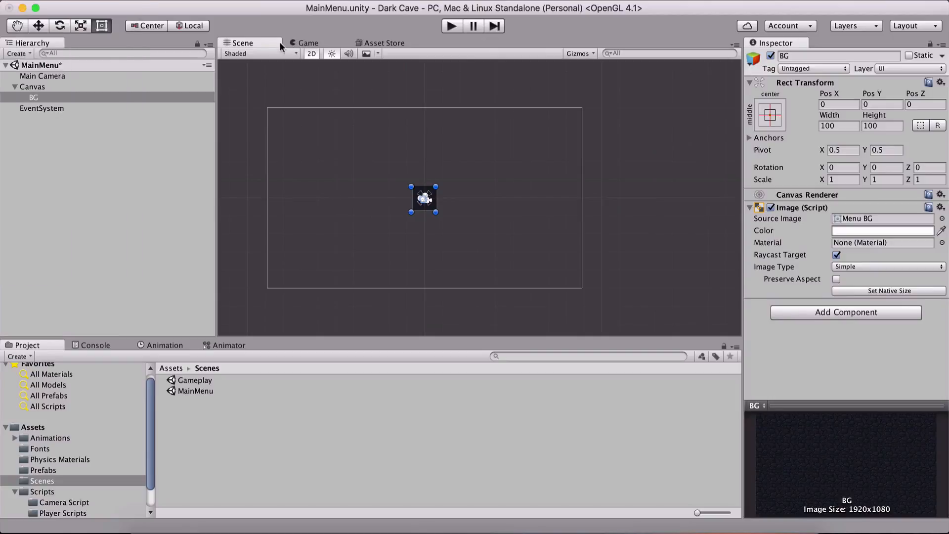
Set BG to its native 1920×1080 size and confirm it fills the Game view
{"action": "left_click", "coordinate": [308, 43]}
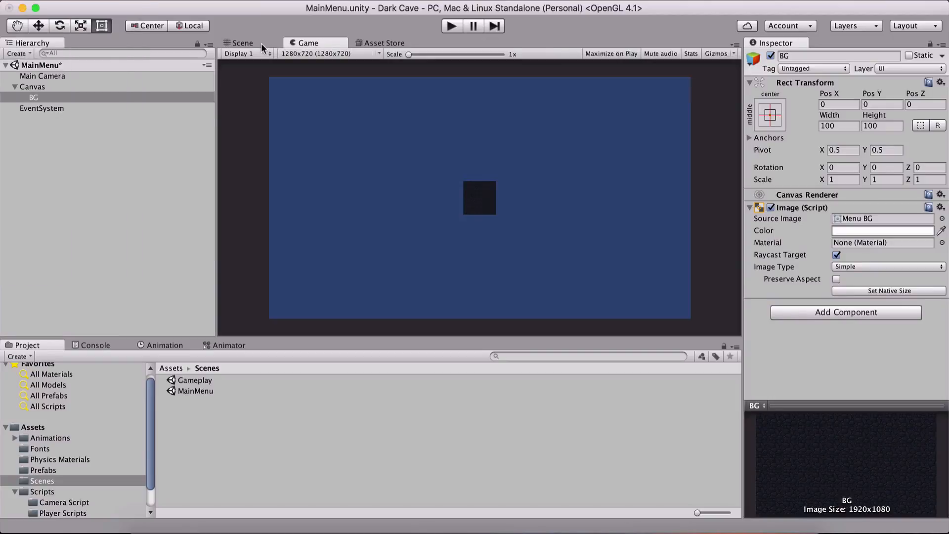
{"action": "left_click", "coordinate": [241, 43]}
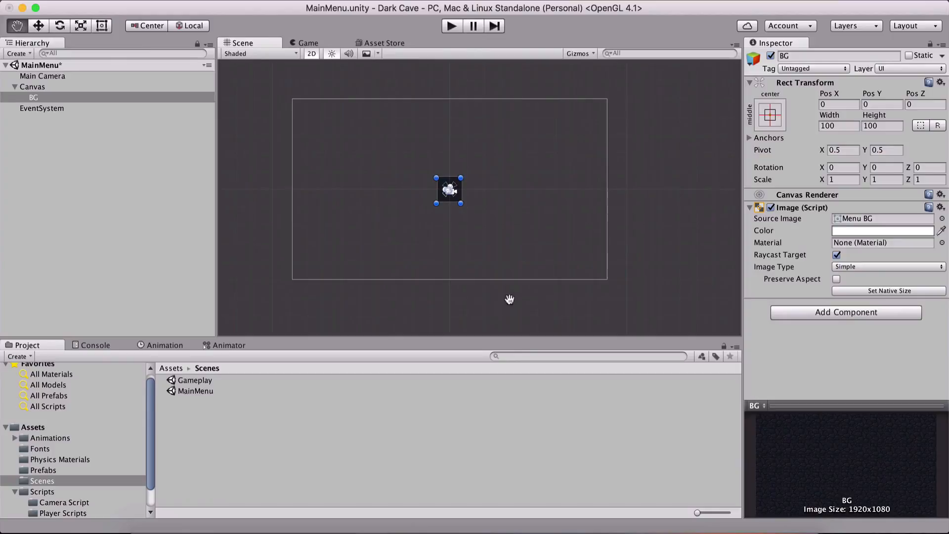
{"action": "left_click", "coordinate": [890, 291]}
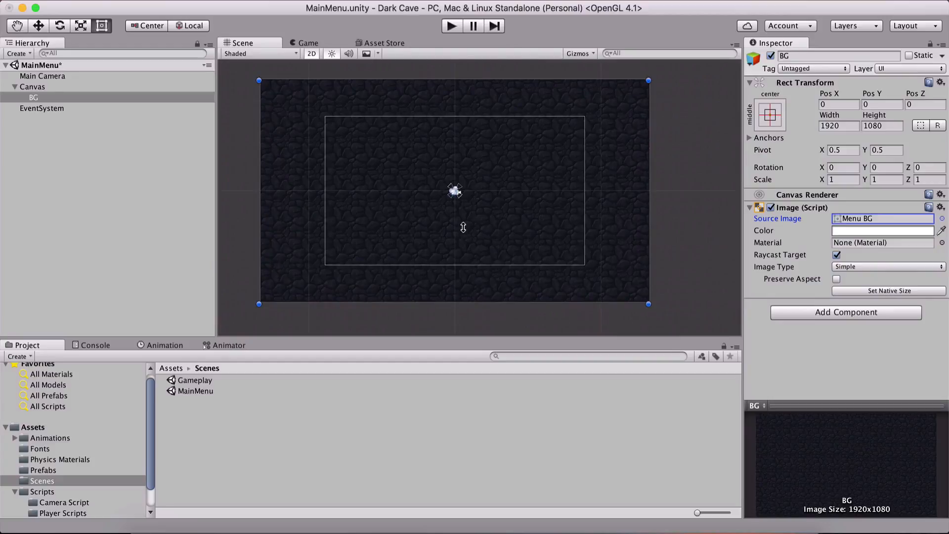
{"action": "left_click", "coordinate": [308, 42]}
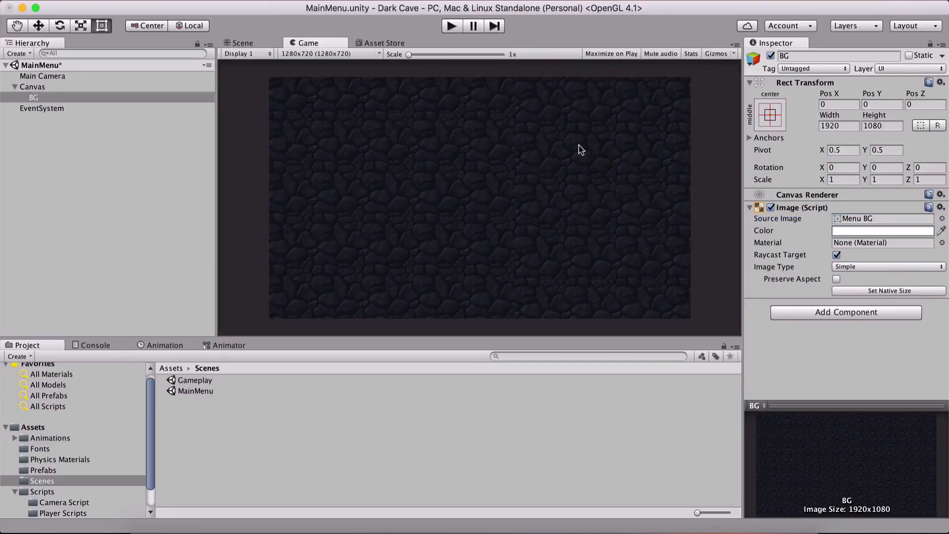
{"action": "mouse_move", "coordinate": [253, 54]}
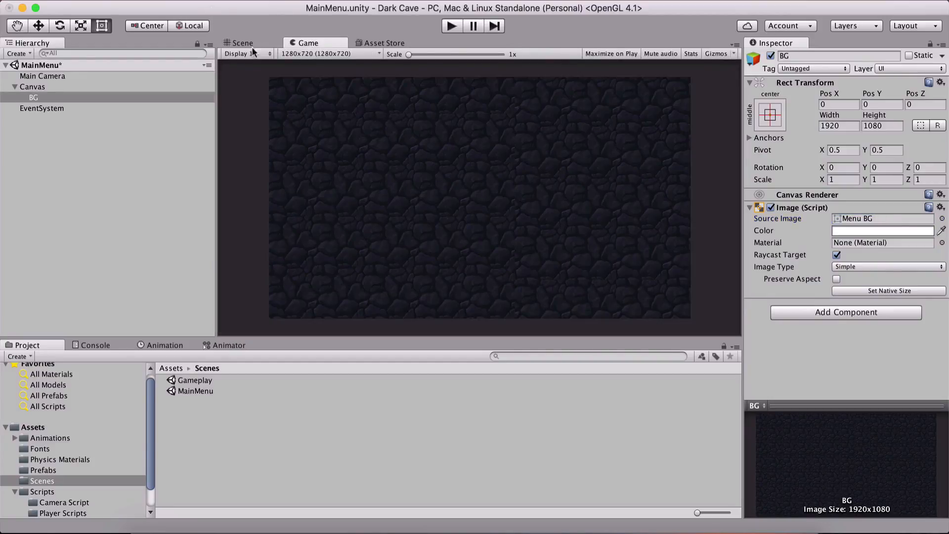
{"action": "left_click", "coordinate": [242, 43]}
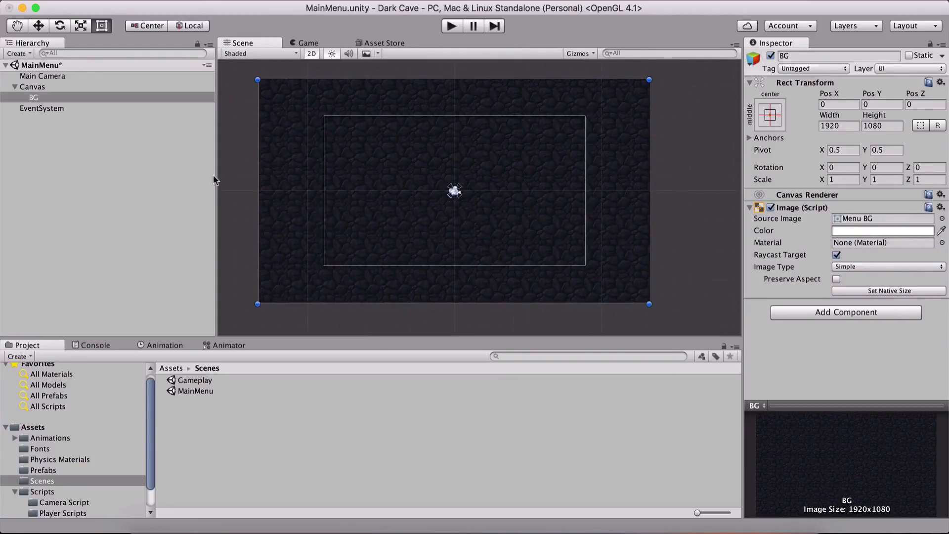
{"action": "left_click", "coordinate": [33, 87]}
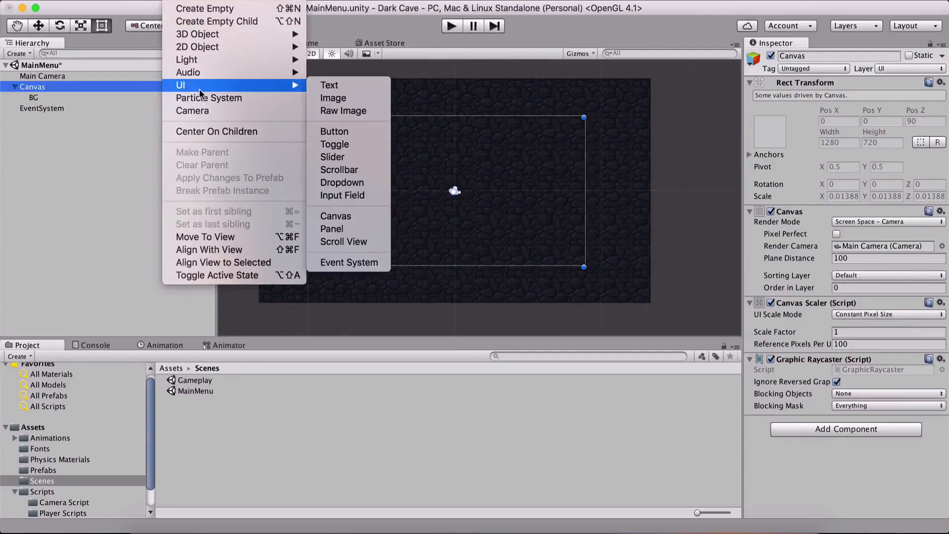
Add a UI Text element under the Canvas via its right-click menu
{"action": "left_click", "coordinate": [198, 196]}
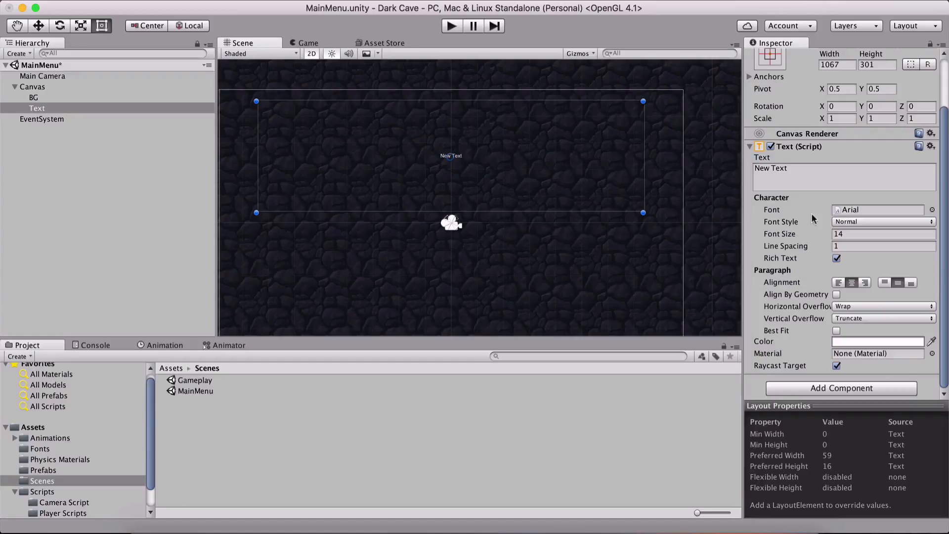
{"action": "mouse_move", "coordinate": [759, 221]}
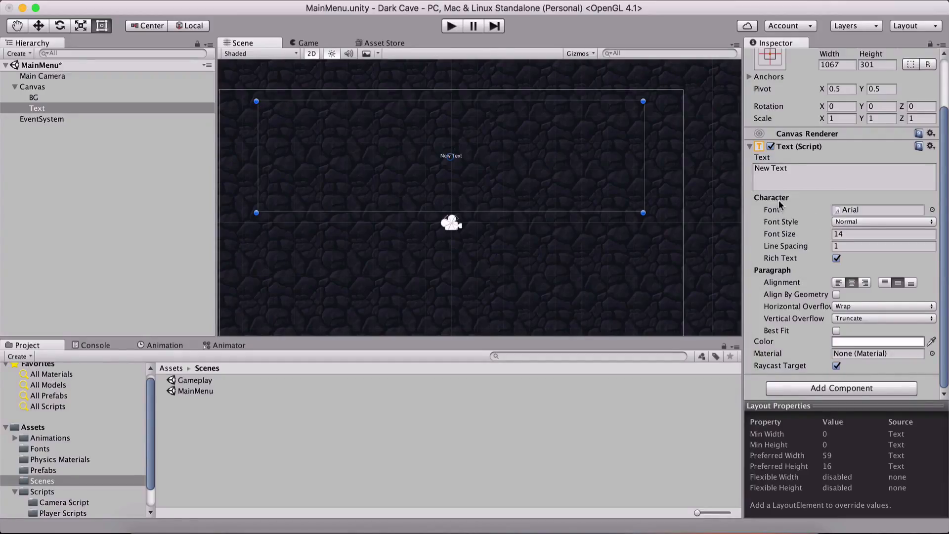
Locate the Mr Sunshine font asset and select the Text object to assign it as the font
{"action": "left_click", "coordinate": [932, 209]}
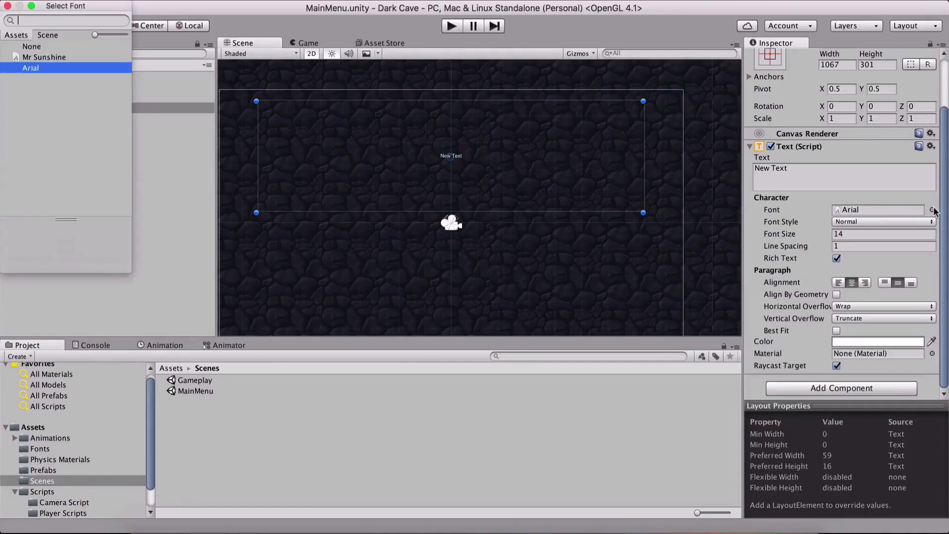
{"action": "left_click", "coordinate": [43, 57]}
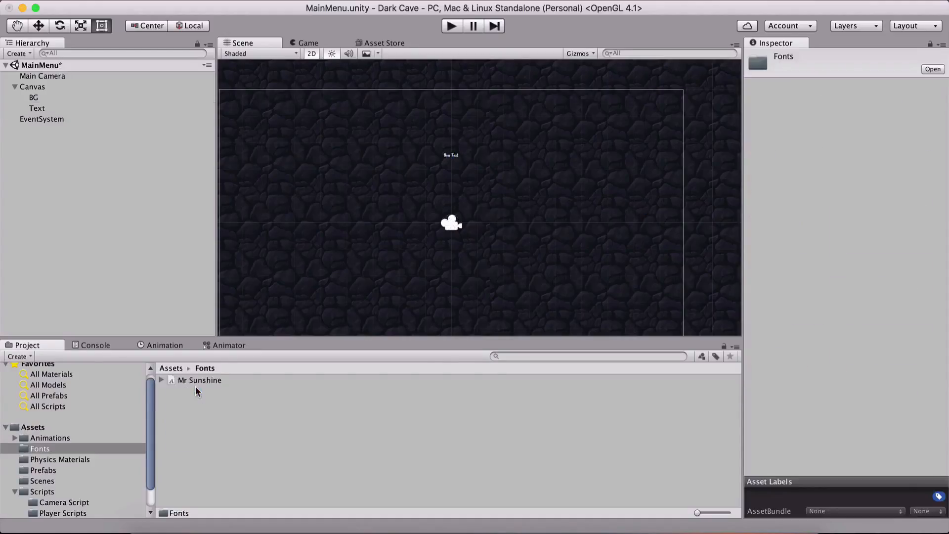
{"action": "left_click", "coordinate": [200, 380]}
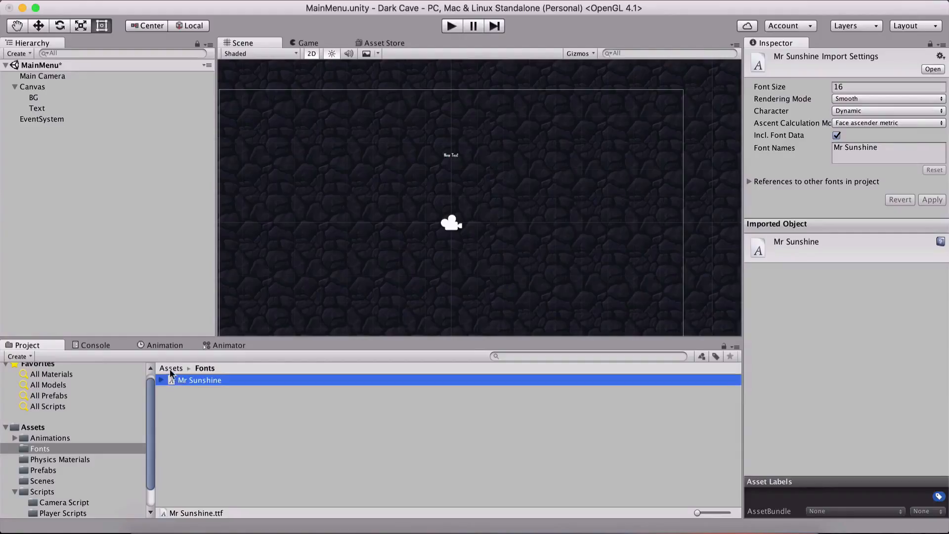
{"action": "left_click", "coordinate": [171, 368]}
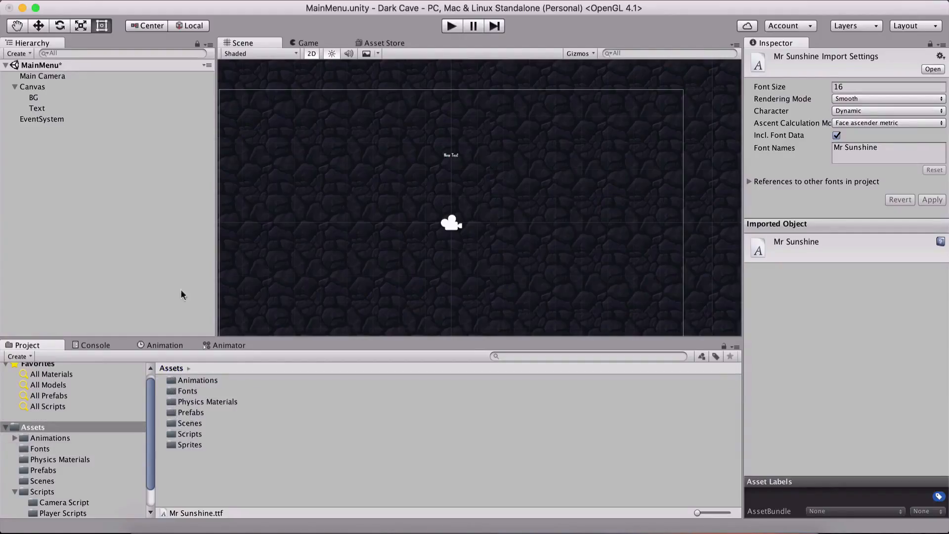
{"action": "left_click", "coordinate": [36, 108]}
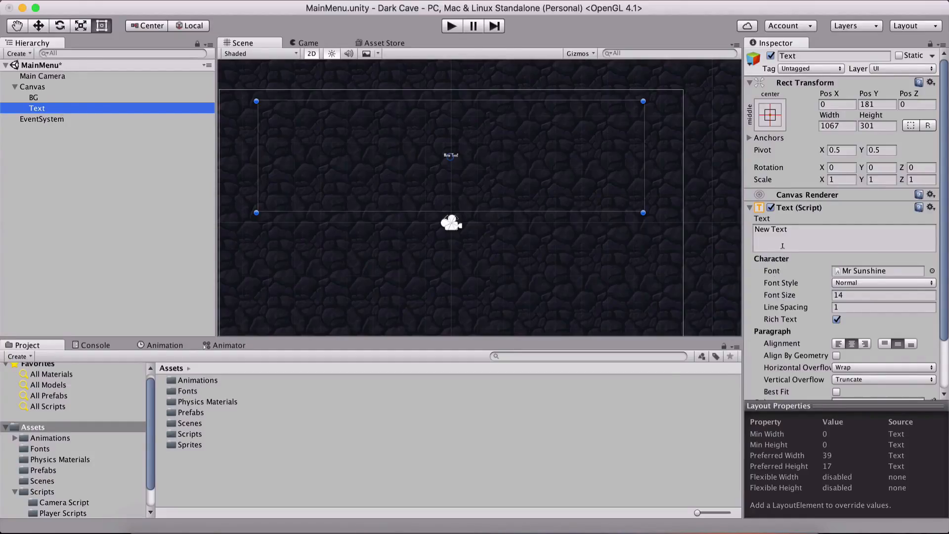
Set the text to 'Dark Cave' at font size 254 and check its placement in the Game view
{"action": "type", "text": "Dark Cave"}
{"action": "left_click", "coordinate": [884, 294]}
{"action": "type", "text": "268"}
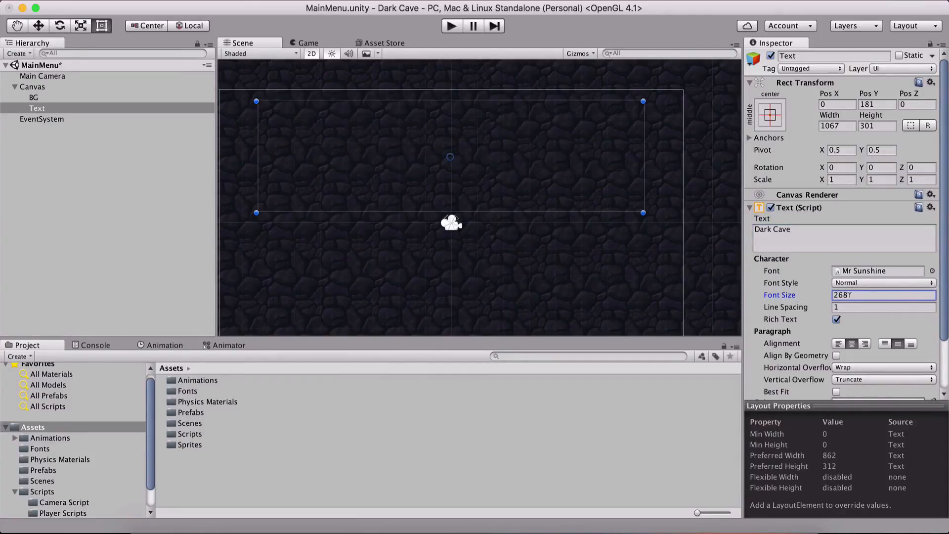
{"action": "type", "text": "254"}
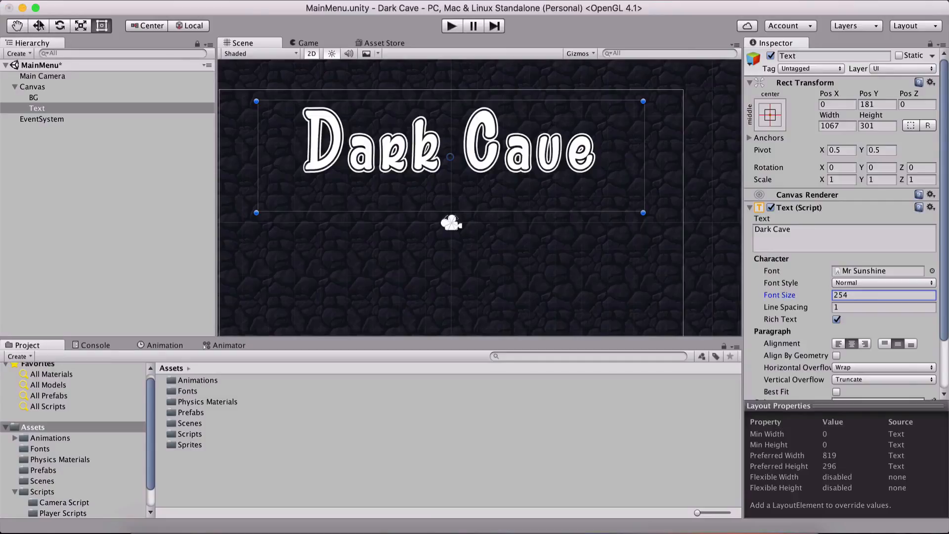
{"action": "left_click", "coordinate": [307, 43]}
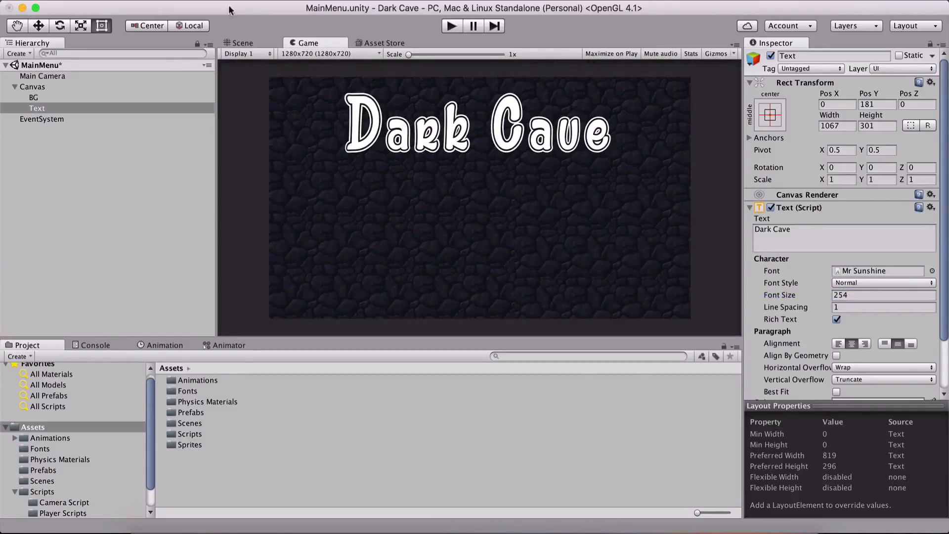
{"action": "left_click", "coordinate": [243, 42]}
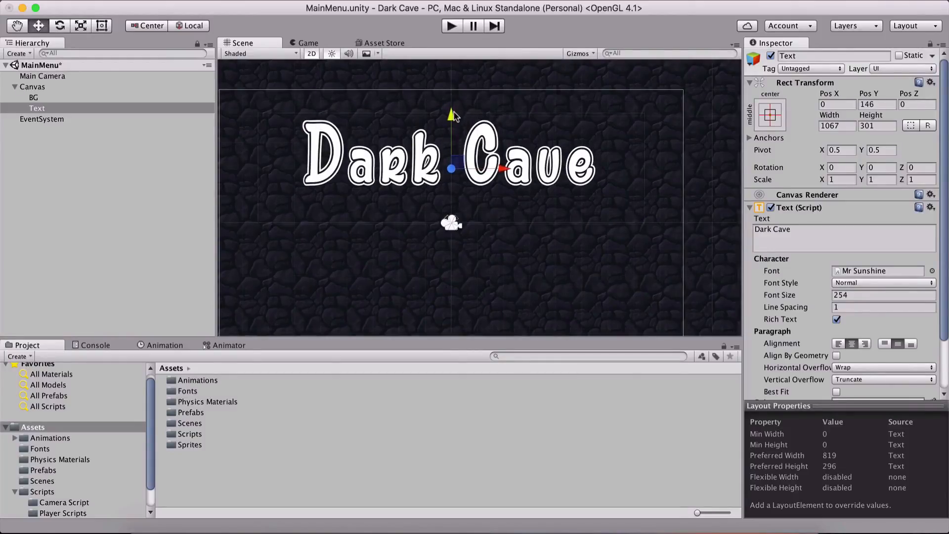
{"action": "left_click", "coordinate": [308, 43]}
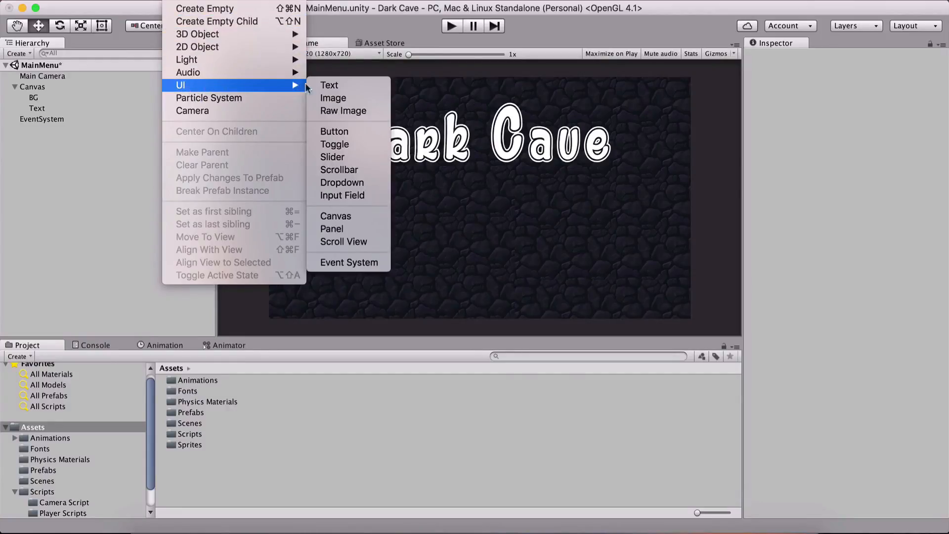
{"action": "left_click", "coordinate": [334, 132]}
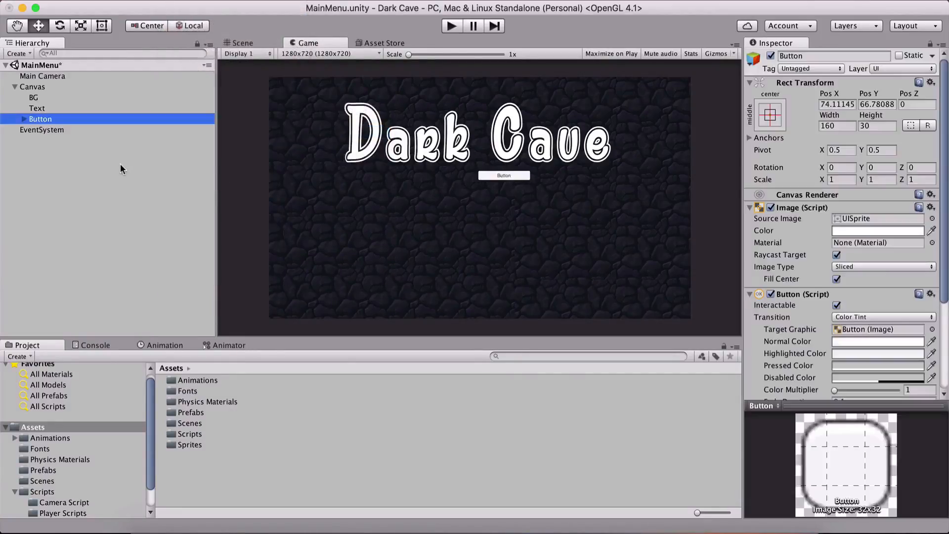
{"action": "left_click", "coordinate": [23, 119]}
{"action": "type", "text": "Start"}
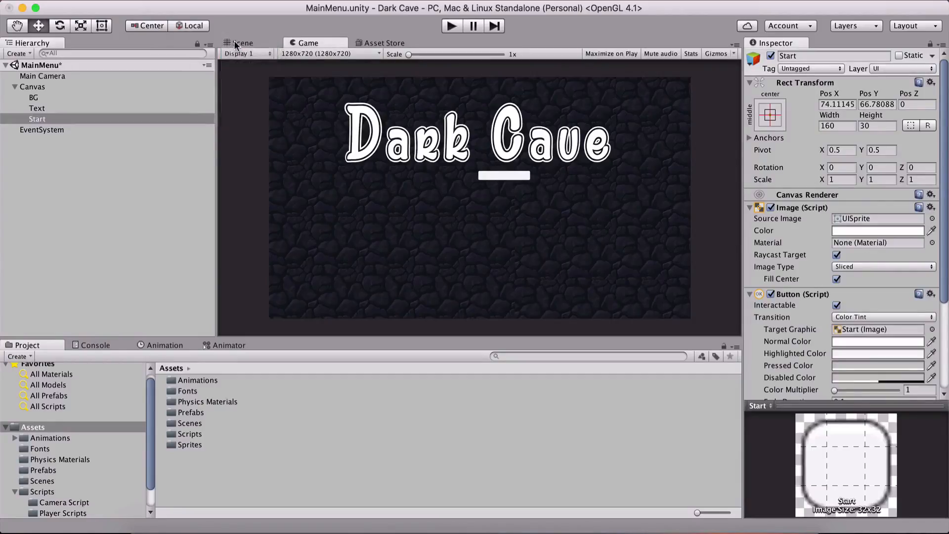
{"action": "left_click", "coordinate": [242, 43]}
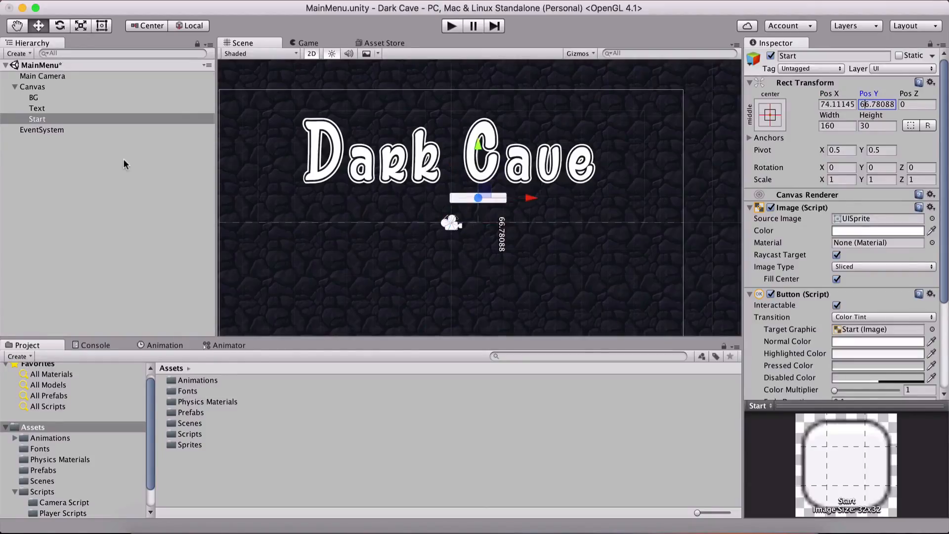
{"action": "left_click", "coordinate": [45, 129]}
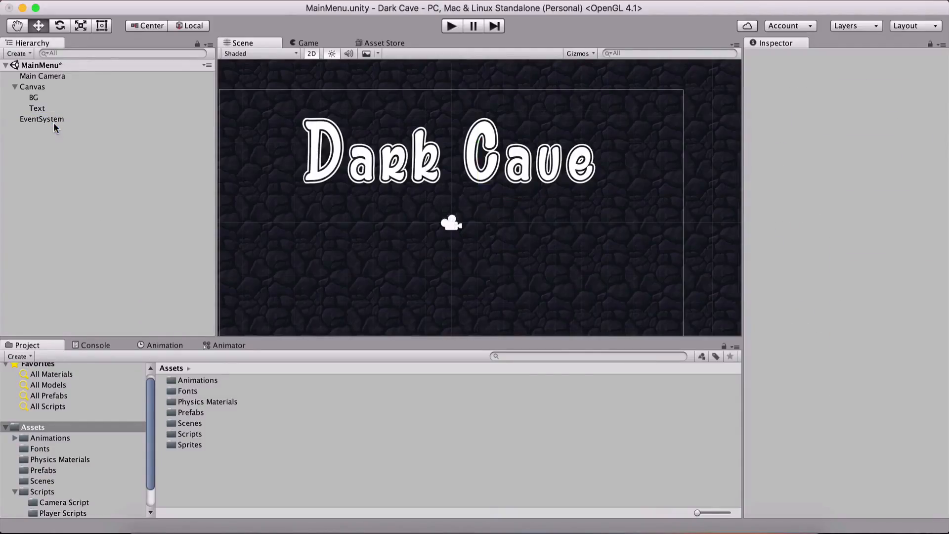
{"action": "mouse_move", "coordinate": [180, 85]}
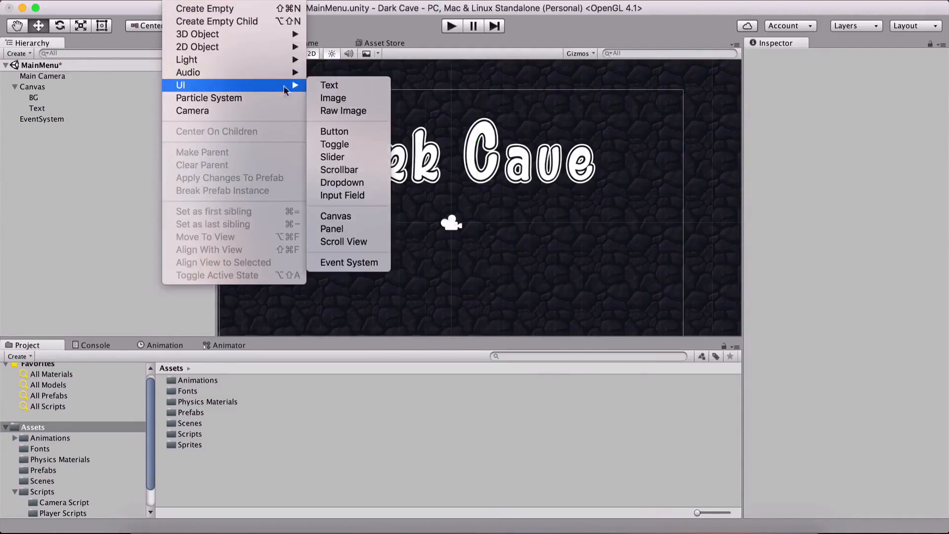
Add a Start button using the rounded Button sprite at its native 823×365 size
{"action": "left_click", "coordinate": [334, 132]}
{"action": "type", "text": "Start"}
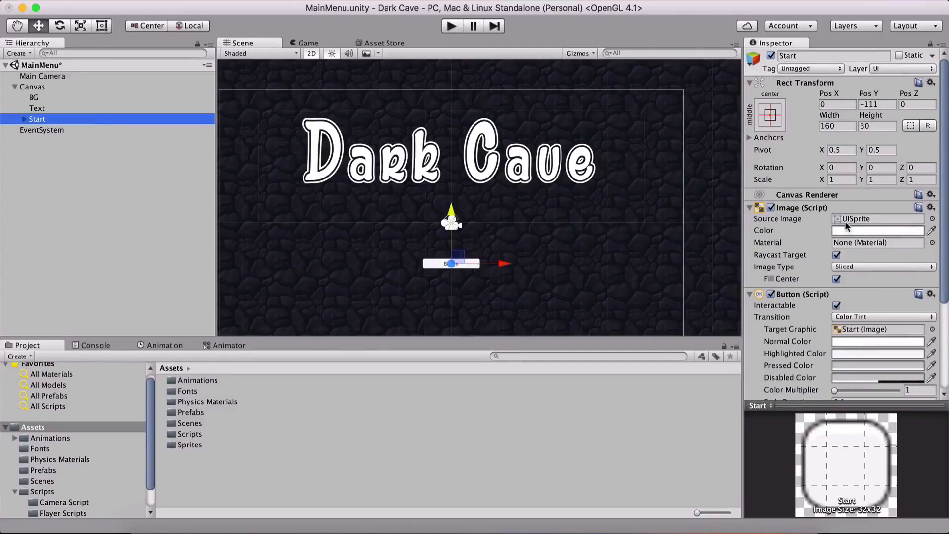
{"action": "left_click", "coordinate": [931, 218]}
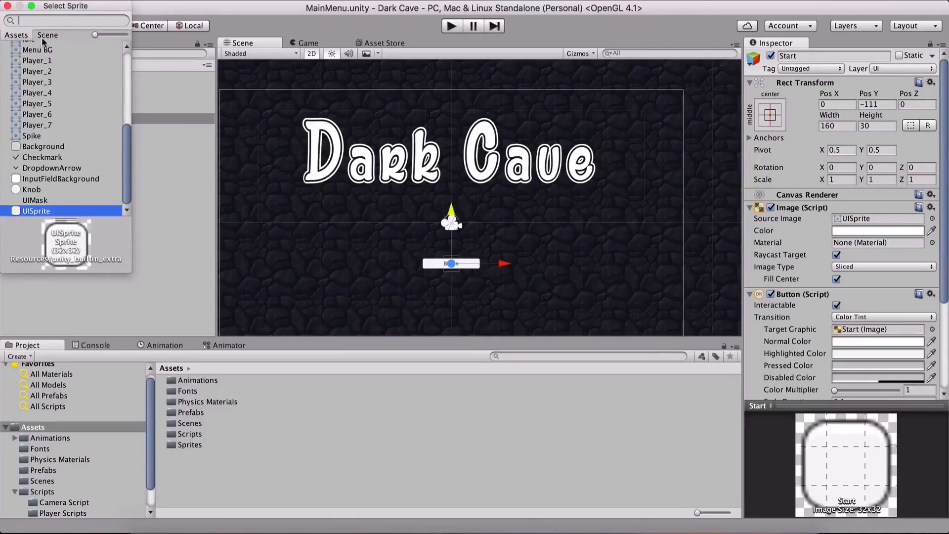
{"action": "type", "text": "But"}
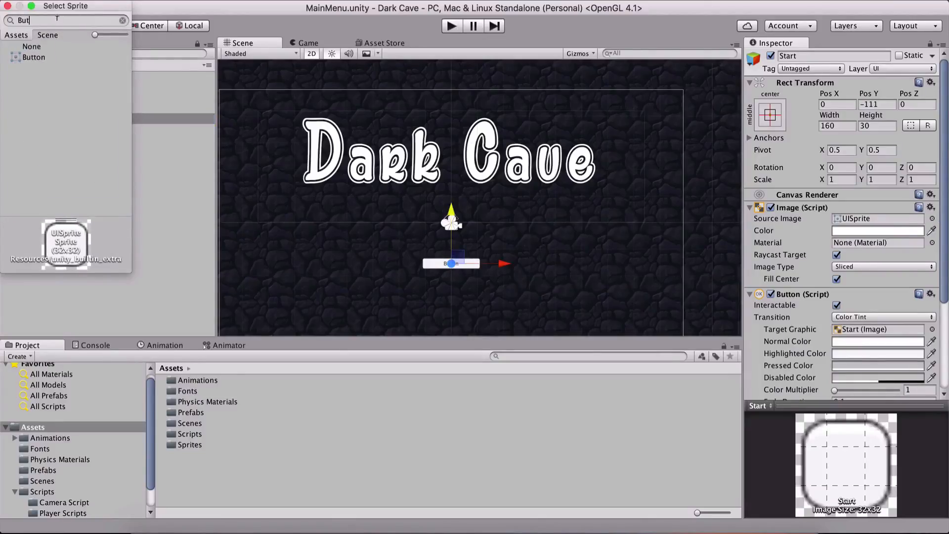
{"action": "left_click", "coordinate": [33, 58]}
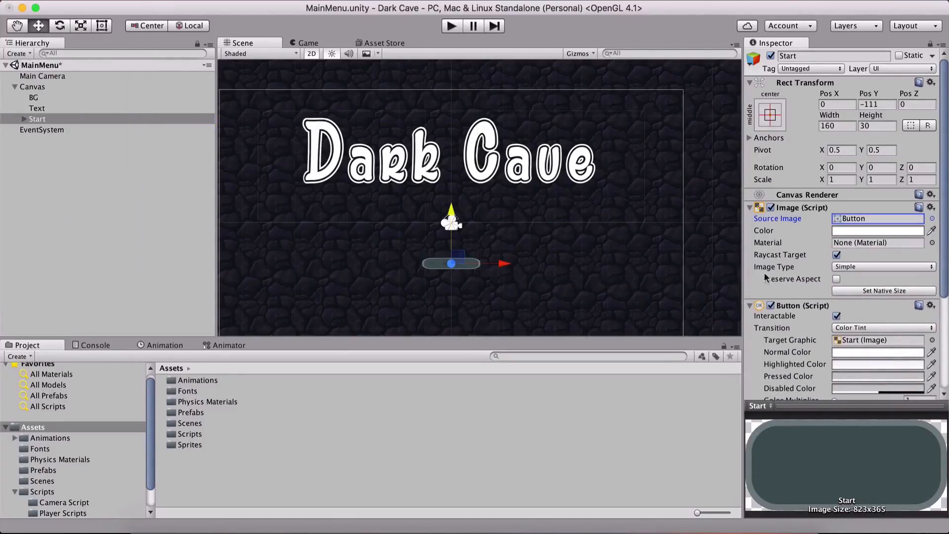
{"action": "left_click", "coordinate": [309, 43]}
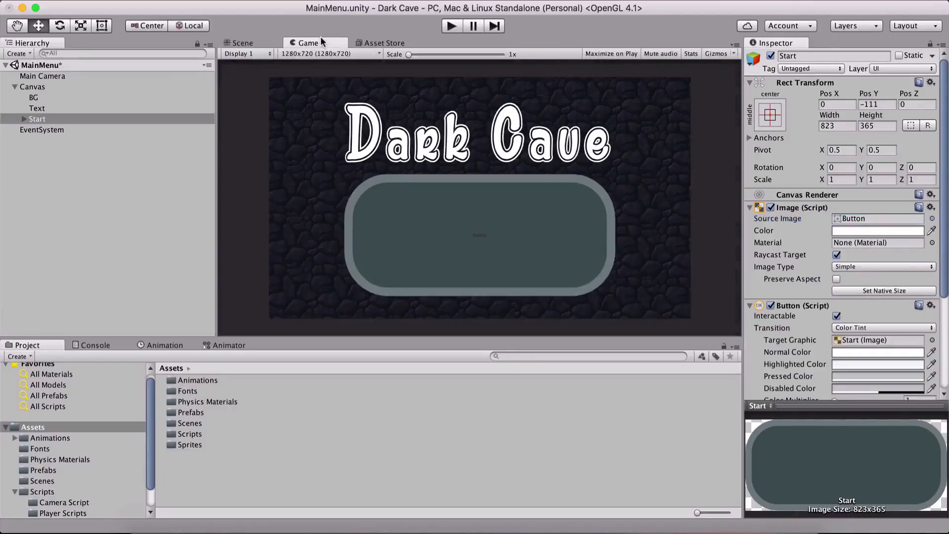
Resize the Start button to about 675×229 and centre it below the title in Scene view
{"action": "left_click", "coordinate": [241, 42]}
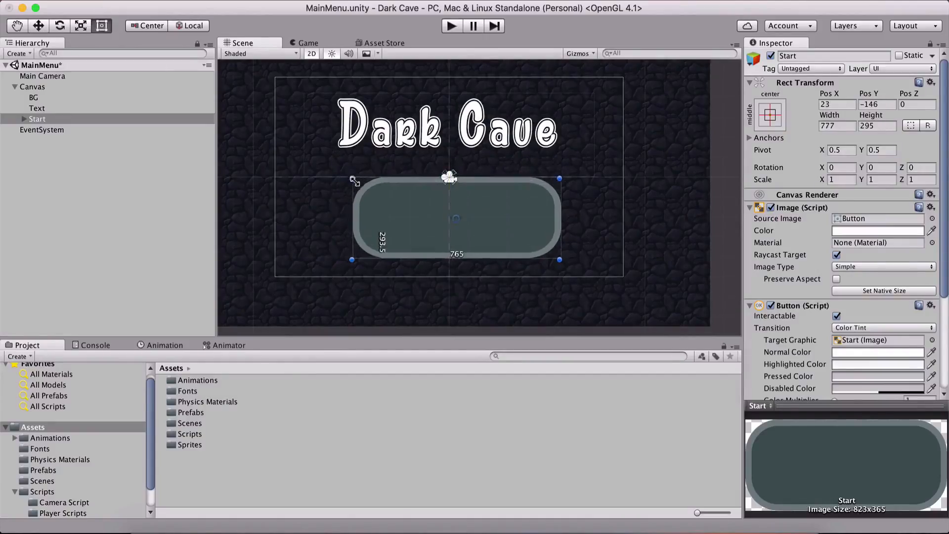
{"action": "left_click_drag", "start_coordinate": [352, 179], "coordinate": [377, 197]}
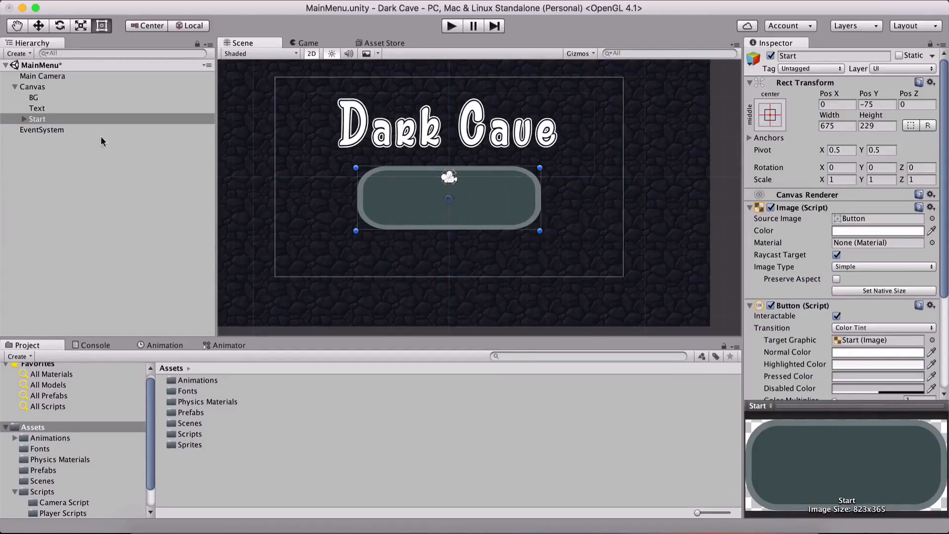
Set the button's Text child to 'Start' in Mr Sunshine at font size 202 and preview in Game view
{"action": "left_click", "coordinate": [46, 129]}
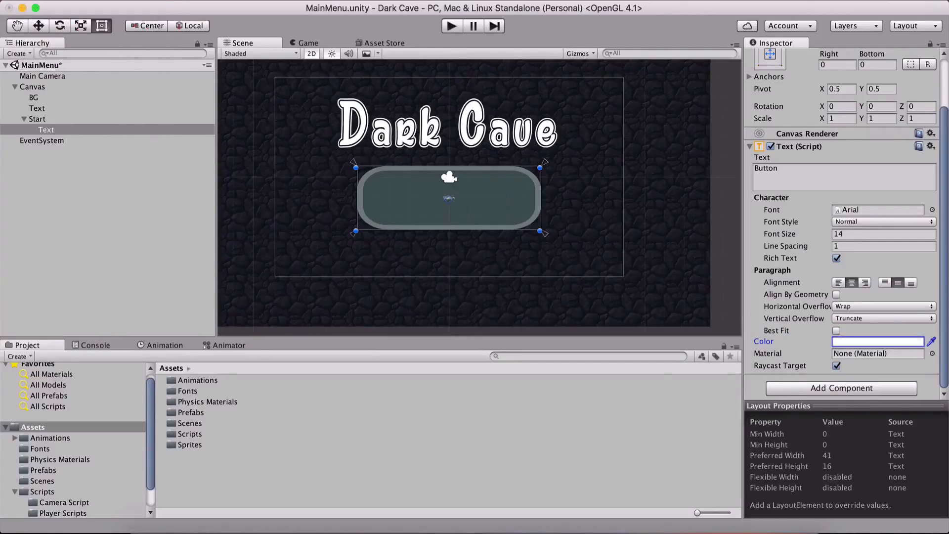
{"action": "mouse_move", "coordinate": [932, 212]}
{"action": "type", "text": "113"}
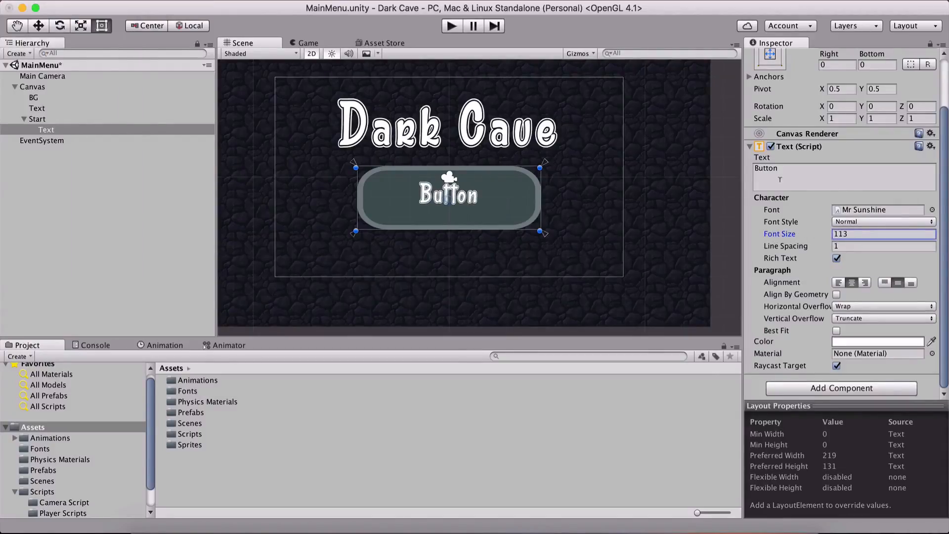
{"action": "type", "text": "Start"}
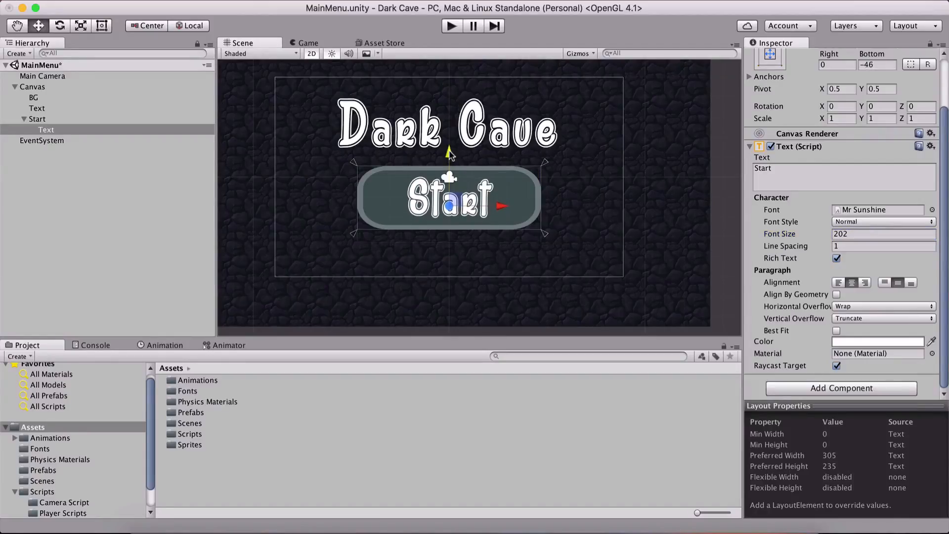
{"action": "left_click", "coordinate": [309, 43]}
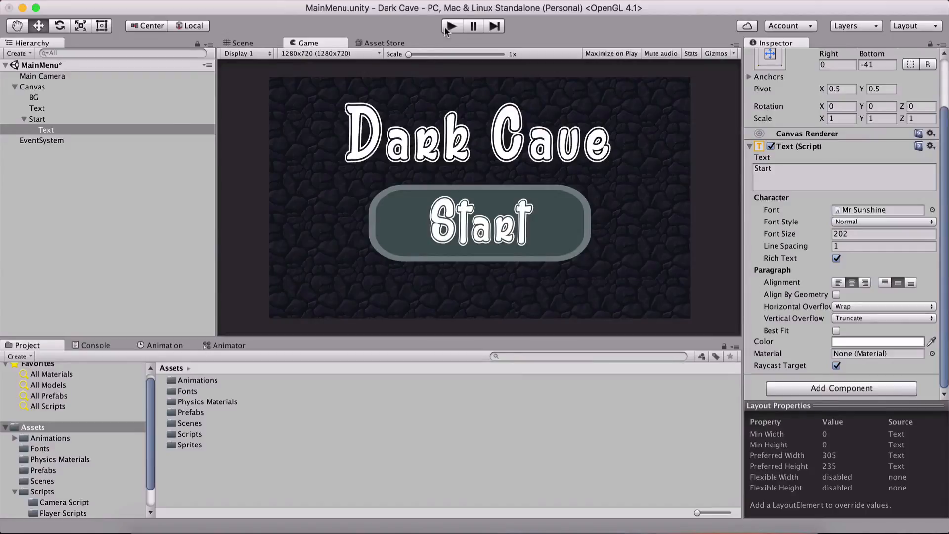
Enter Play mode and hover the Start button to check the running MainMenu scene
{"action": "left_click", "coordinate": [451, 25]}
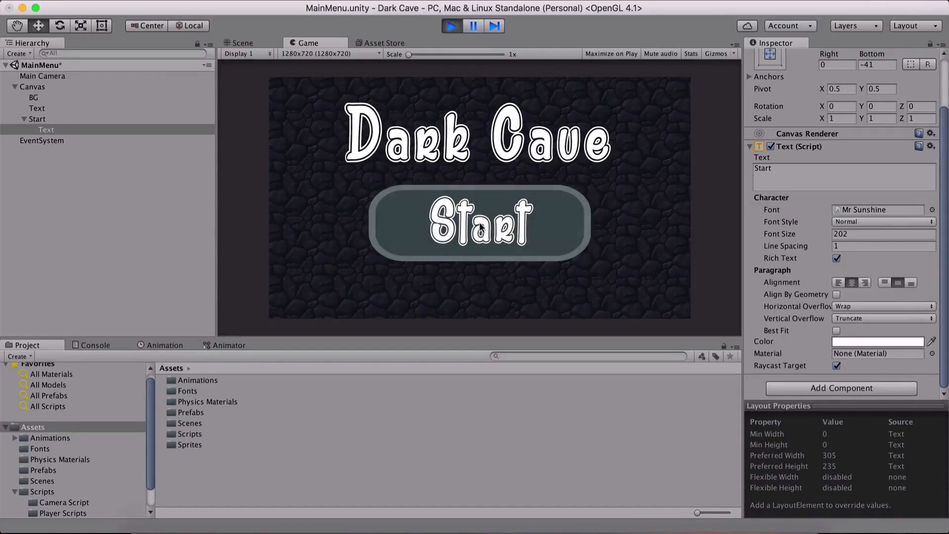
{"action": "mouse_move", "coordinate": [424, 221]}
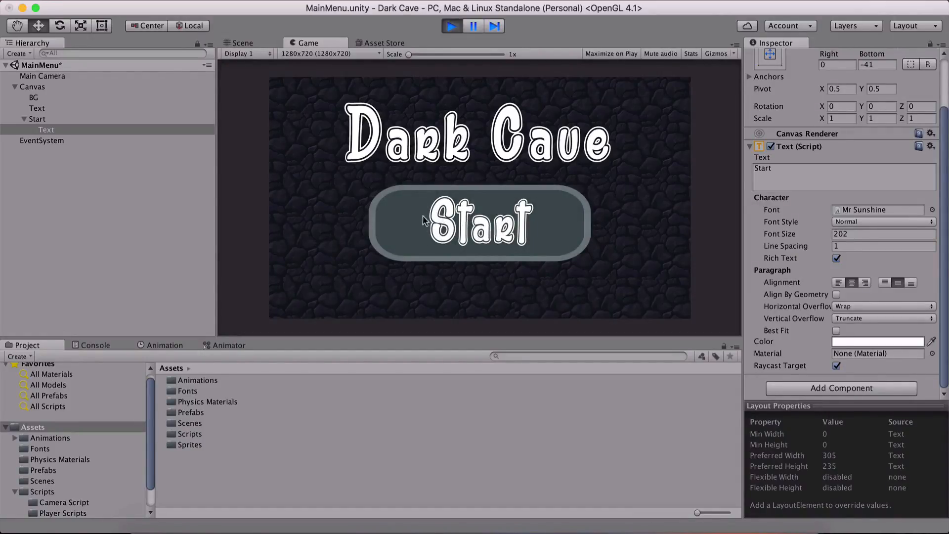